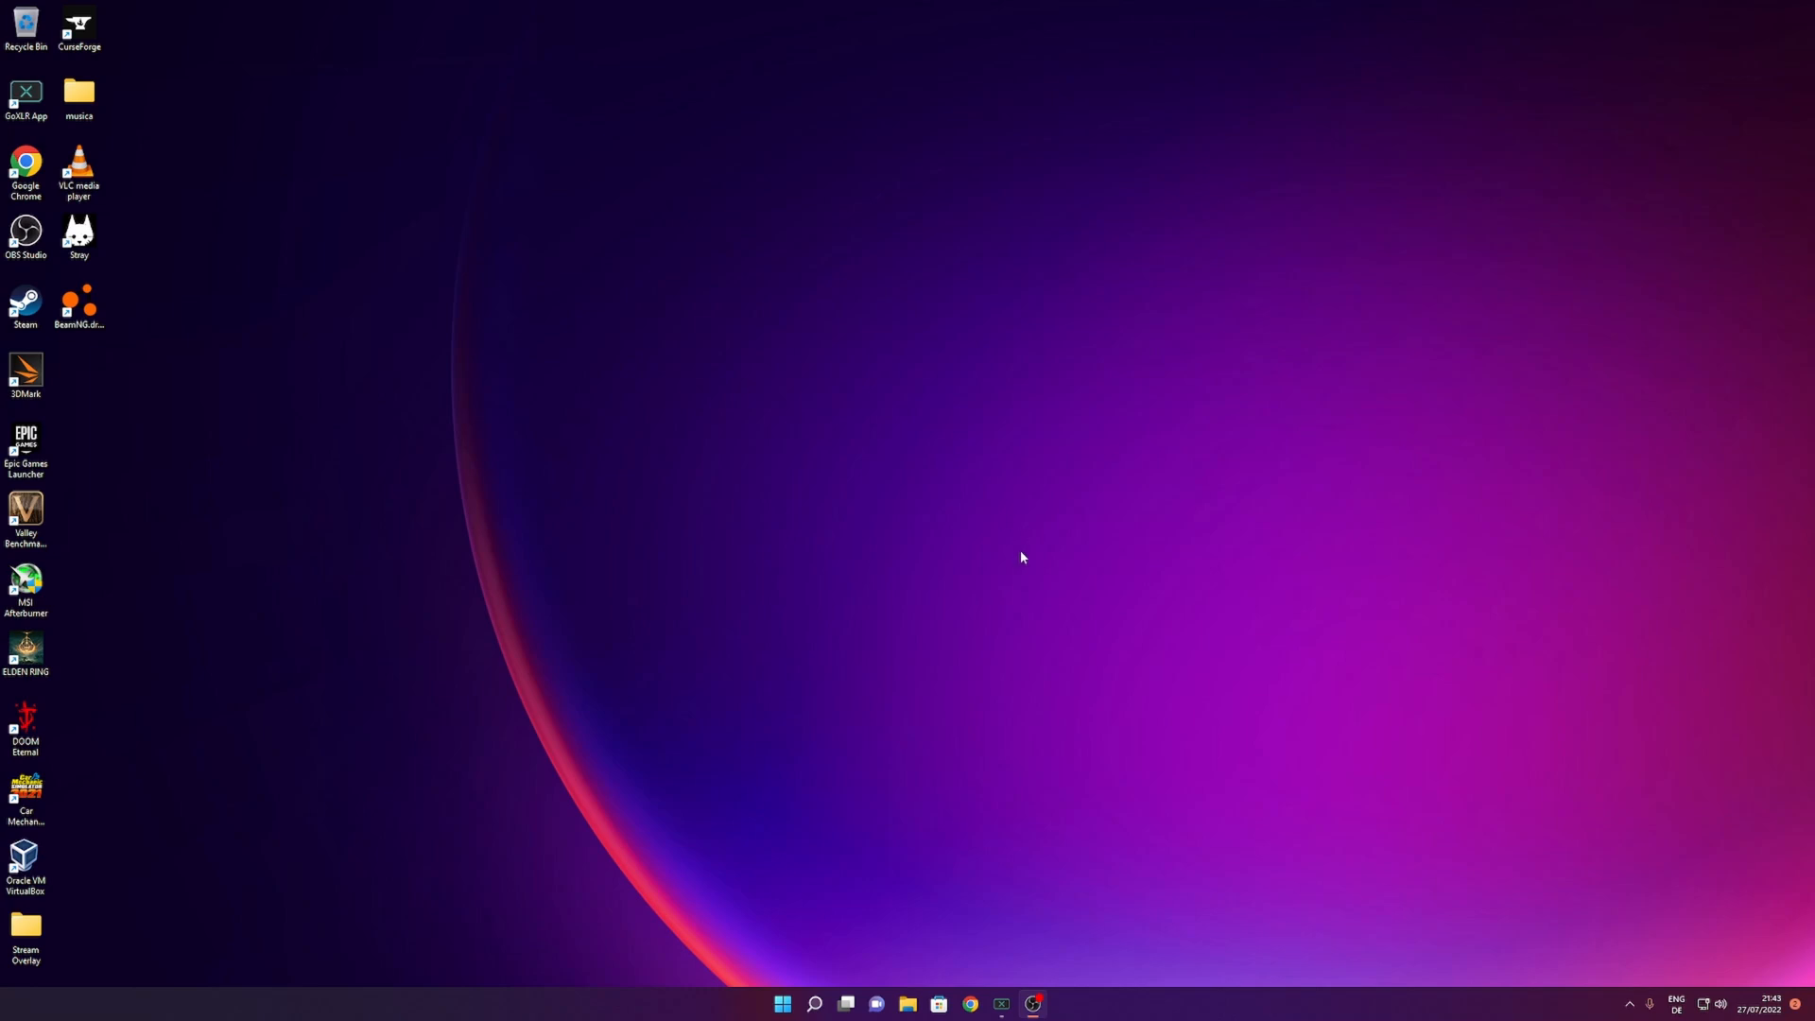
mouse_move(1304, 691)
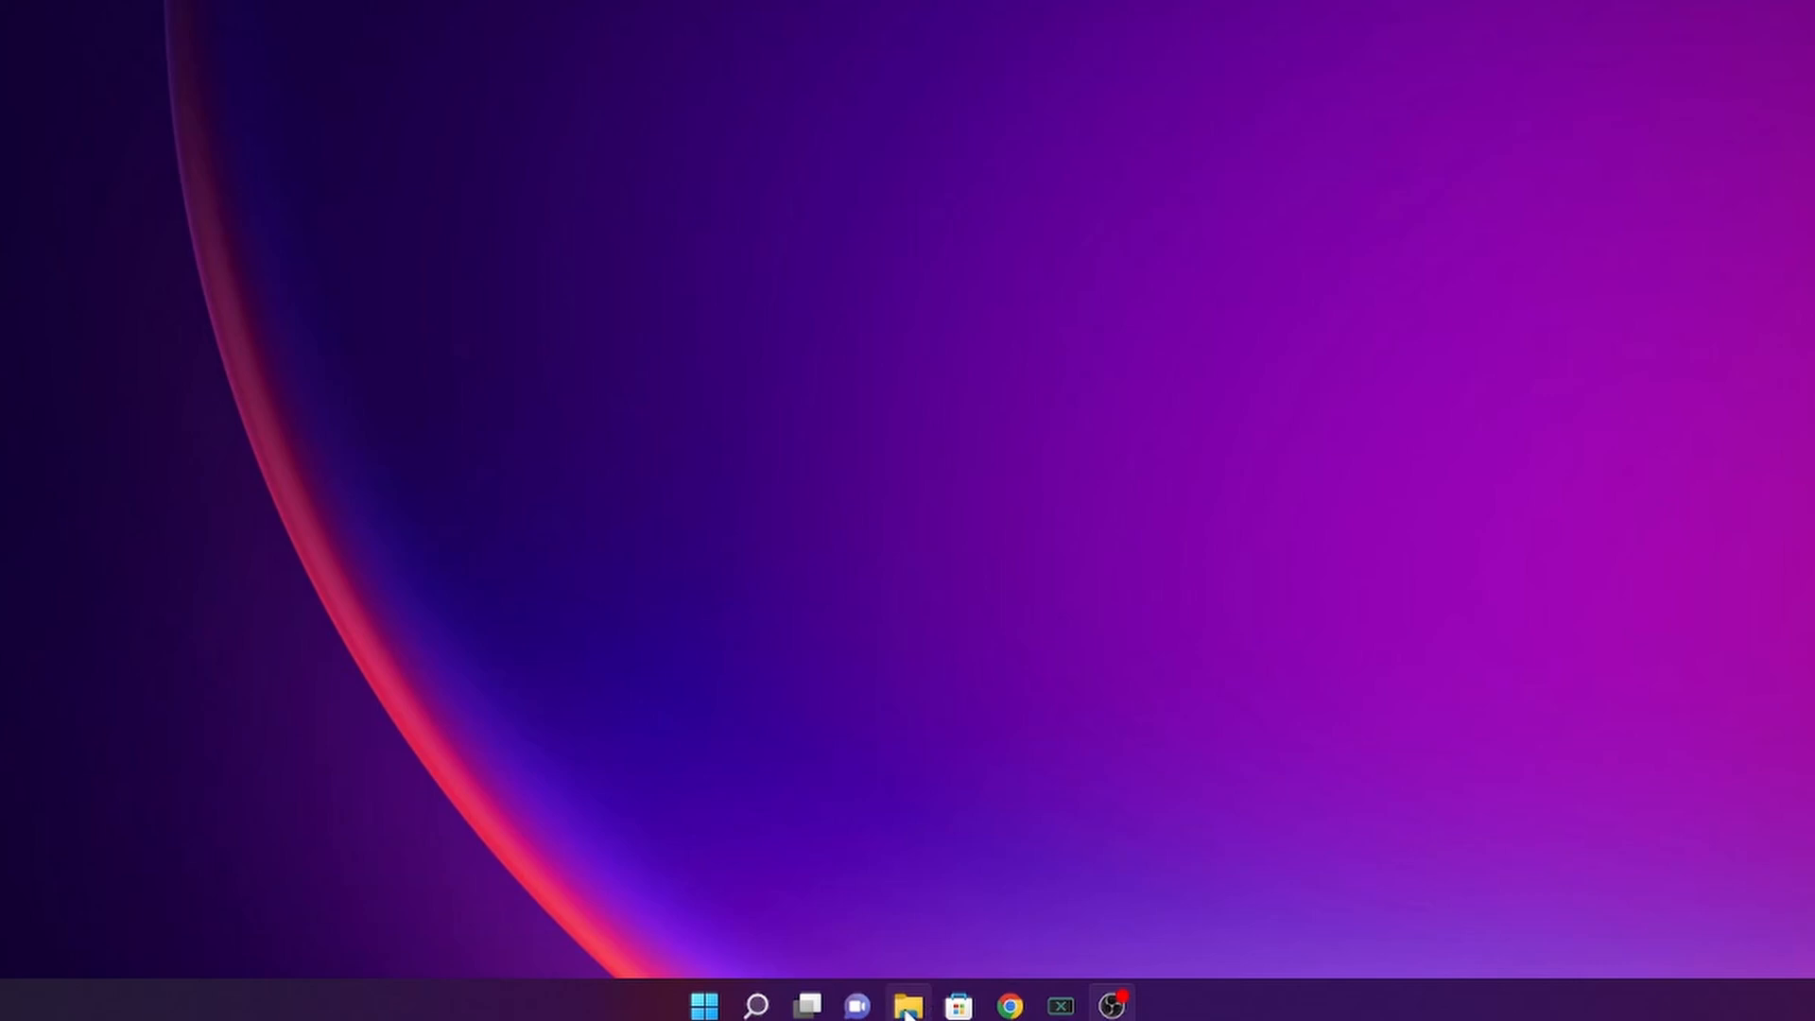
Reach Folder Options from File Explorer's extra commands menu.
click(907, 1005)
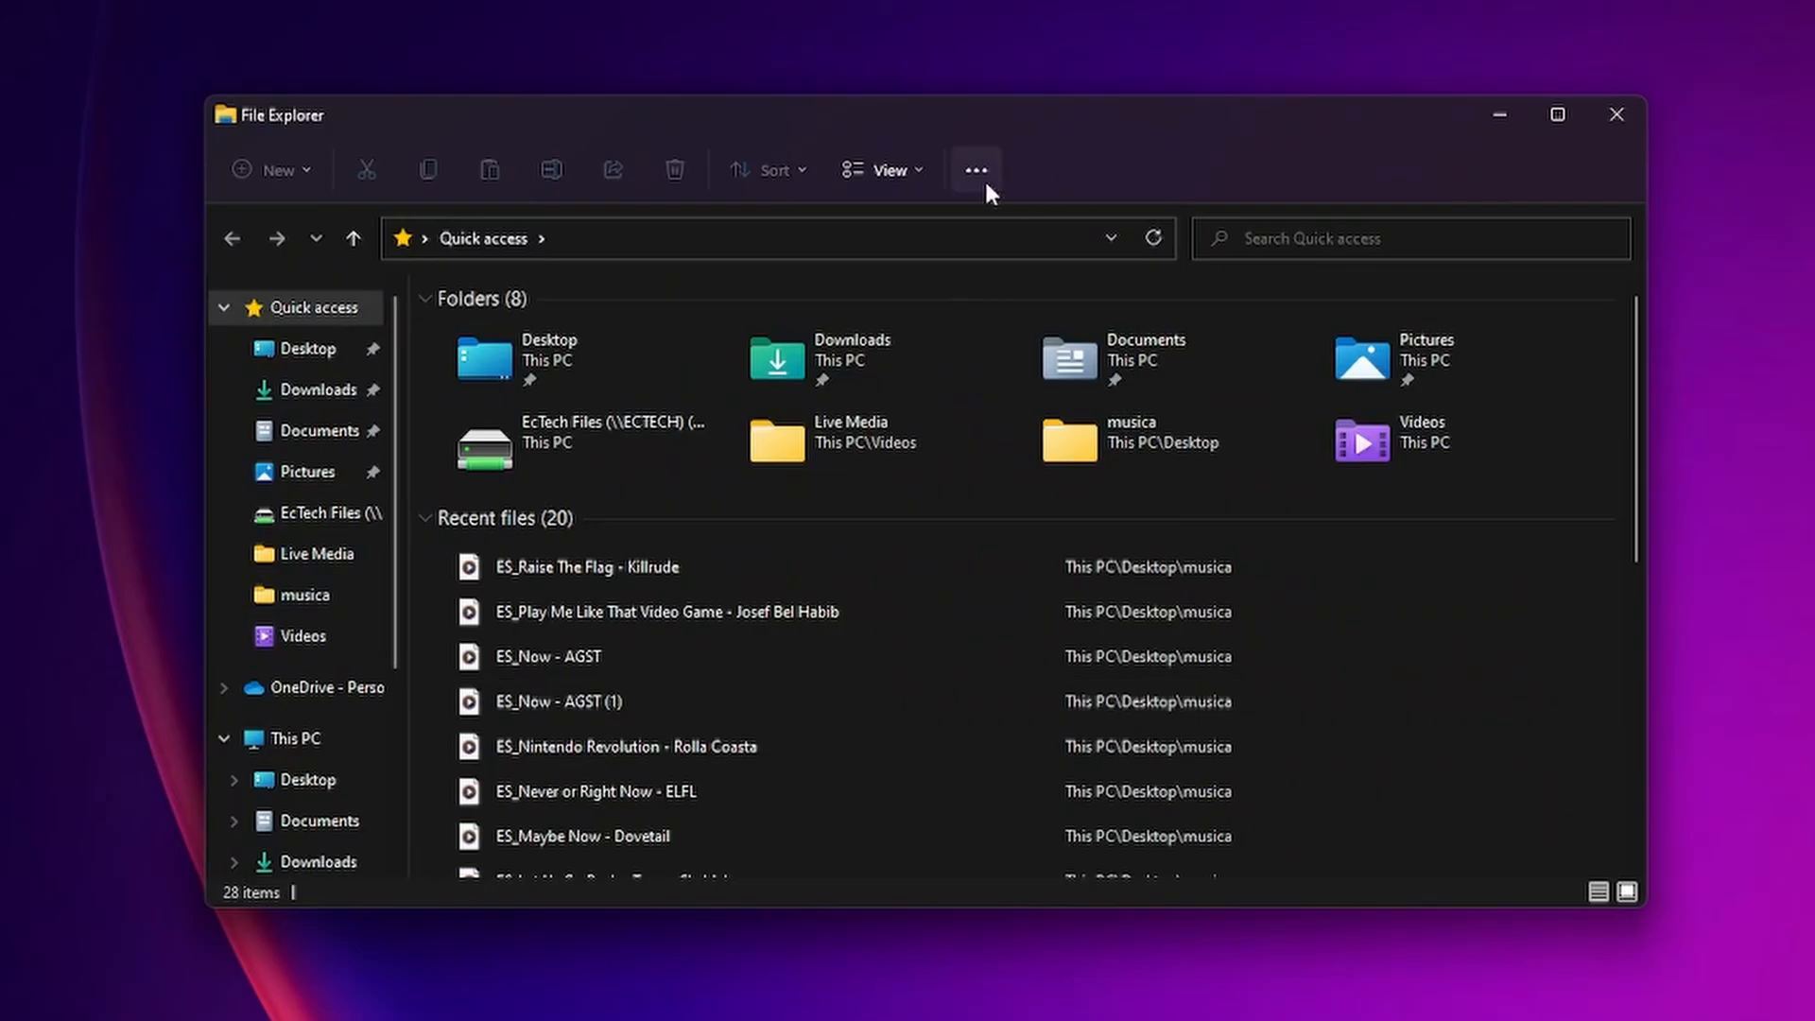
click(975, 169)
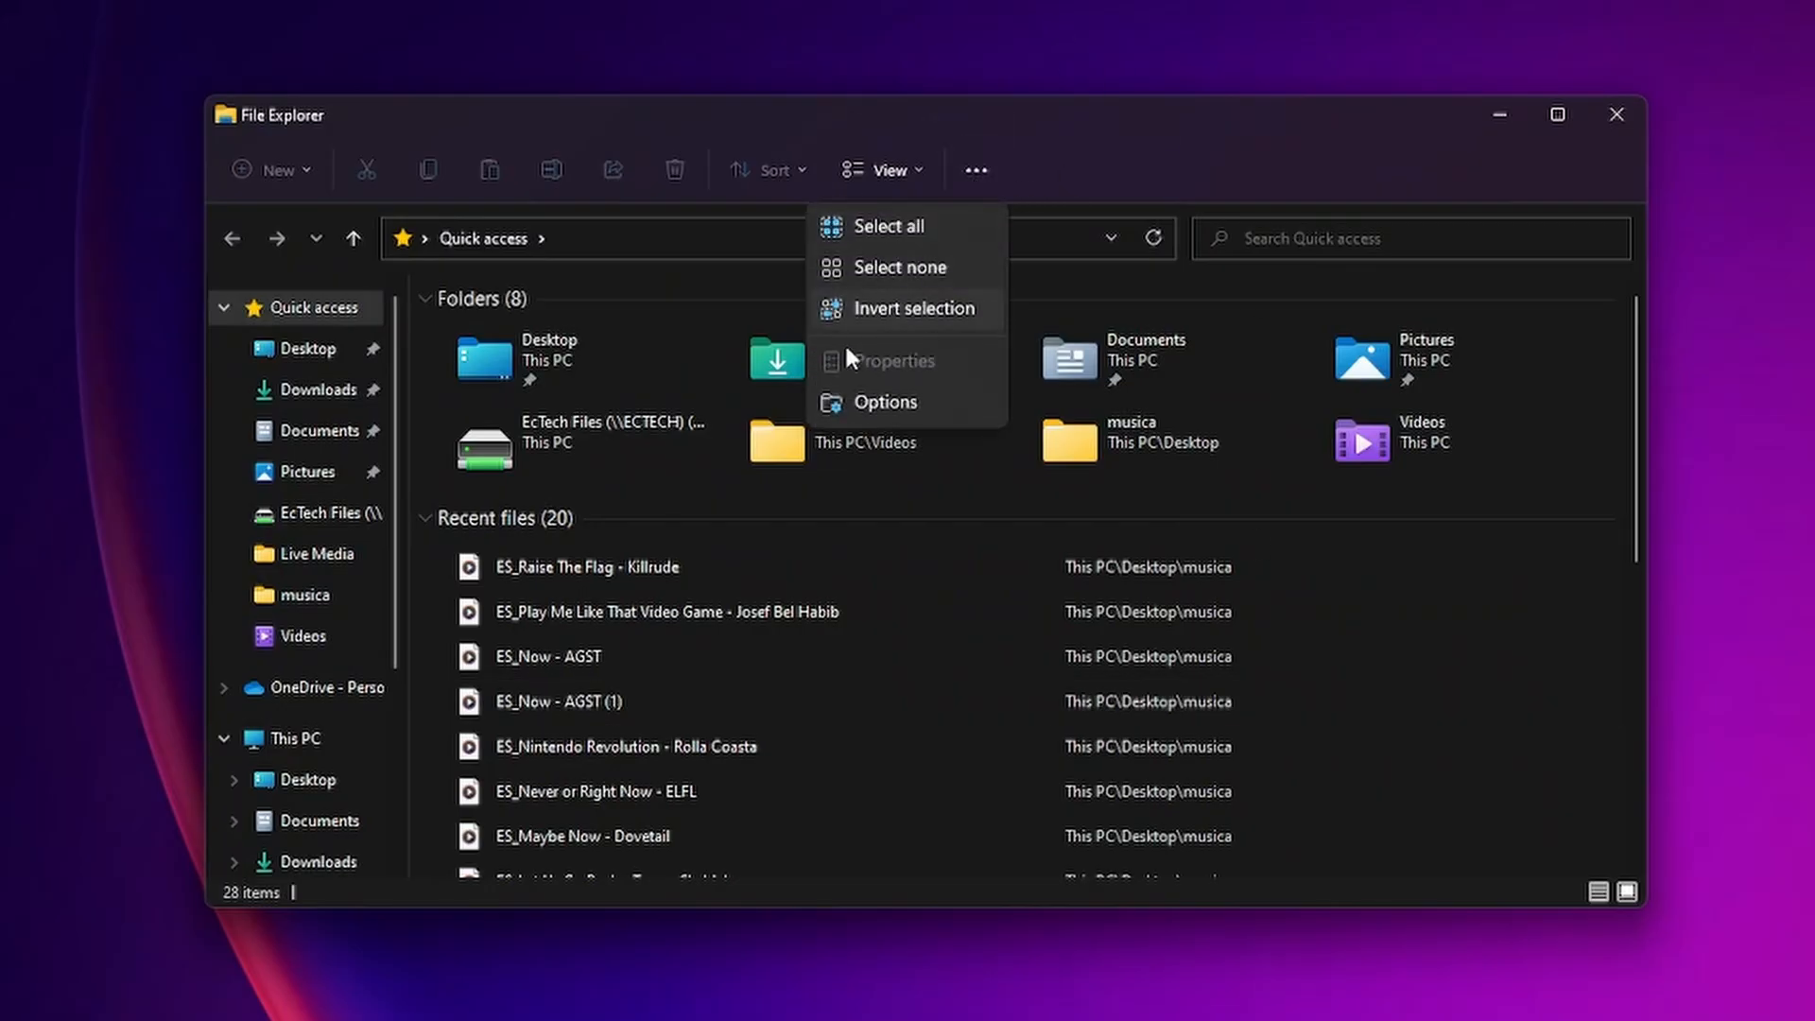
click(885, 401)
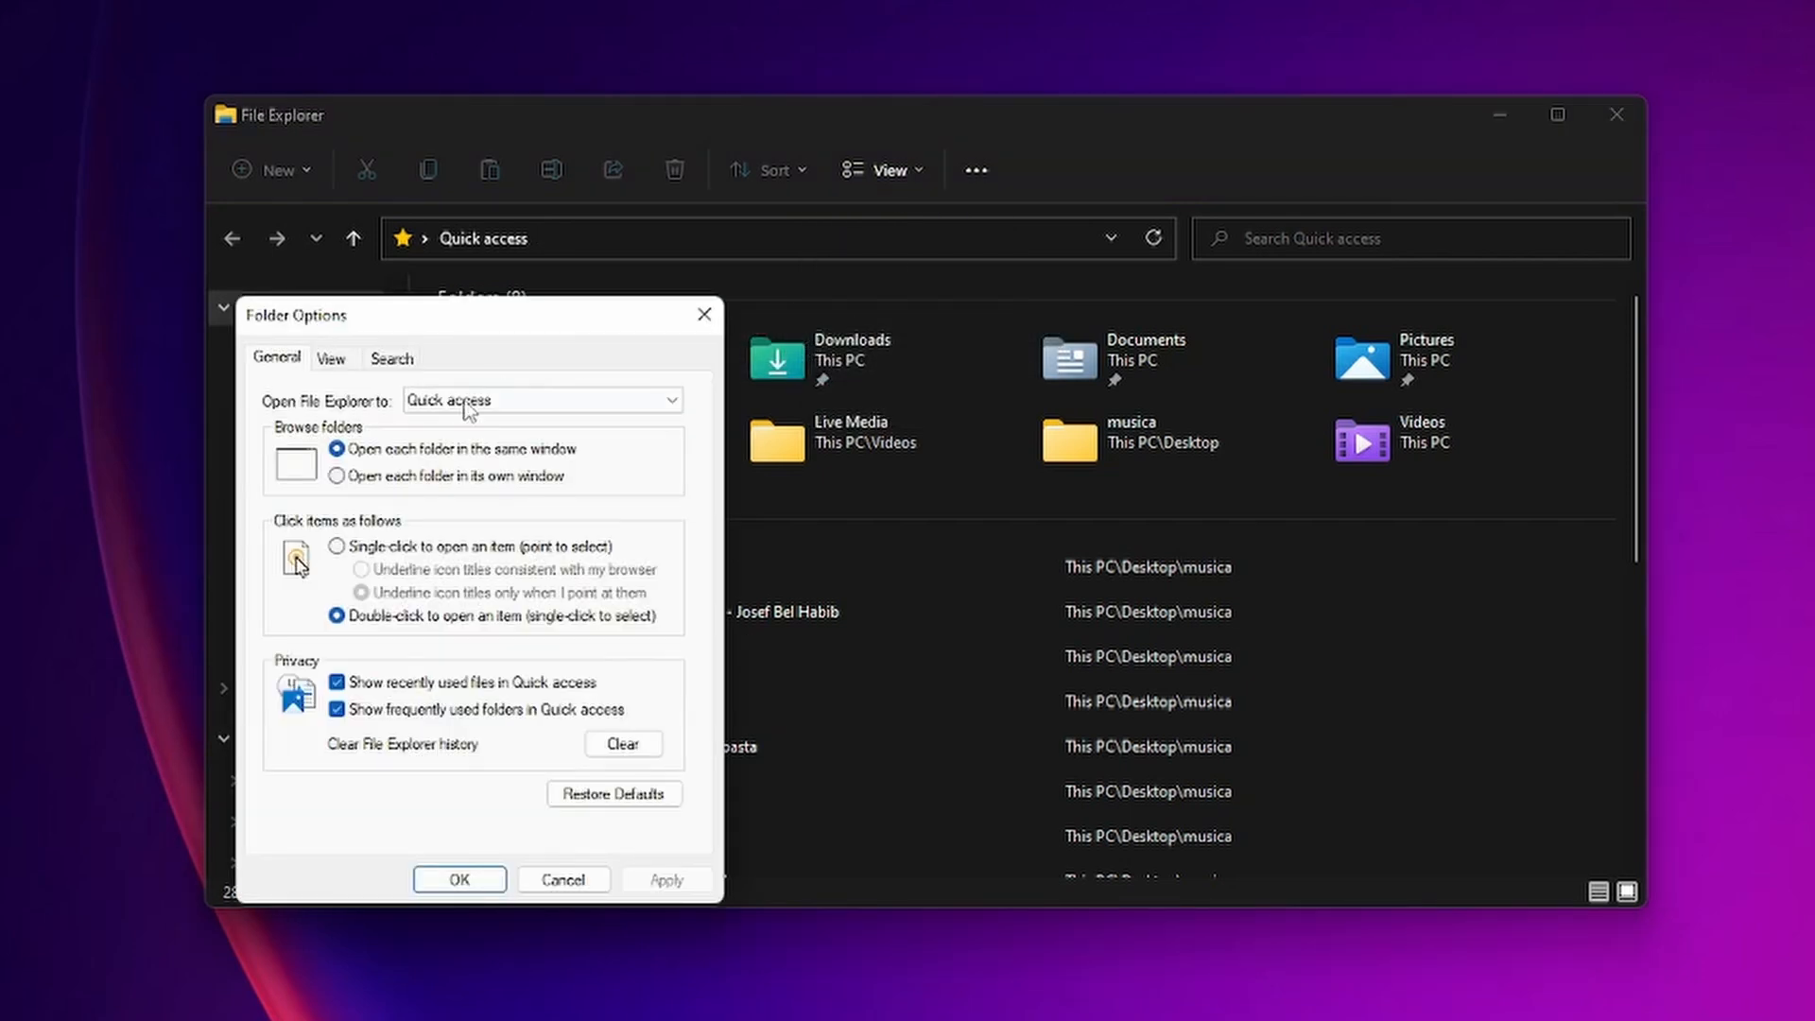
mouse_move(352, 406)
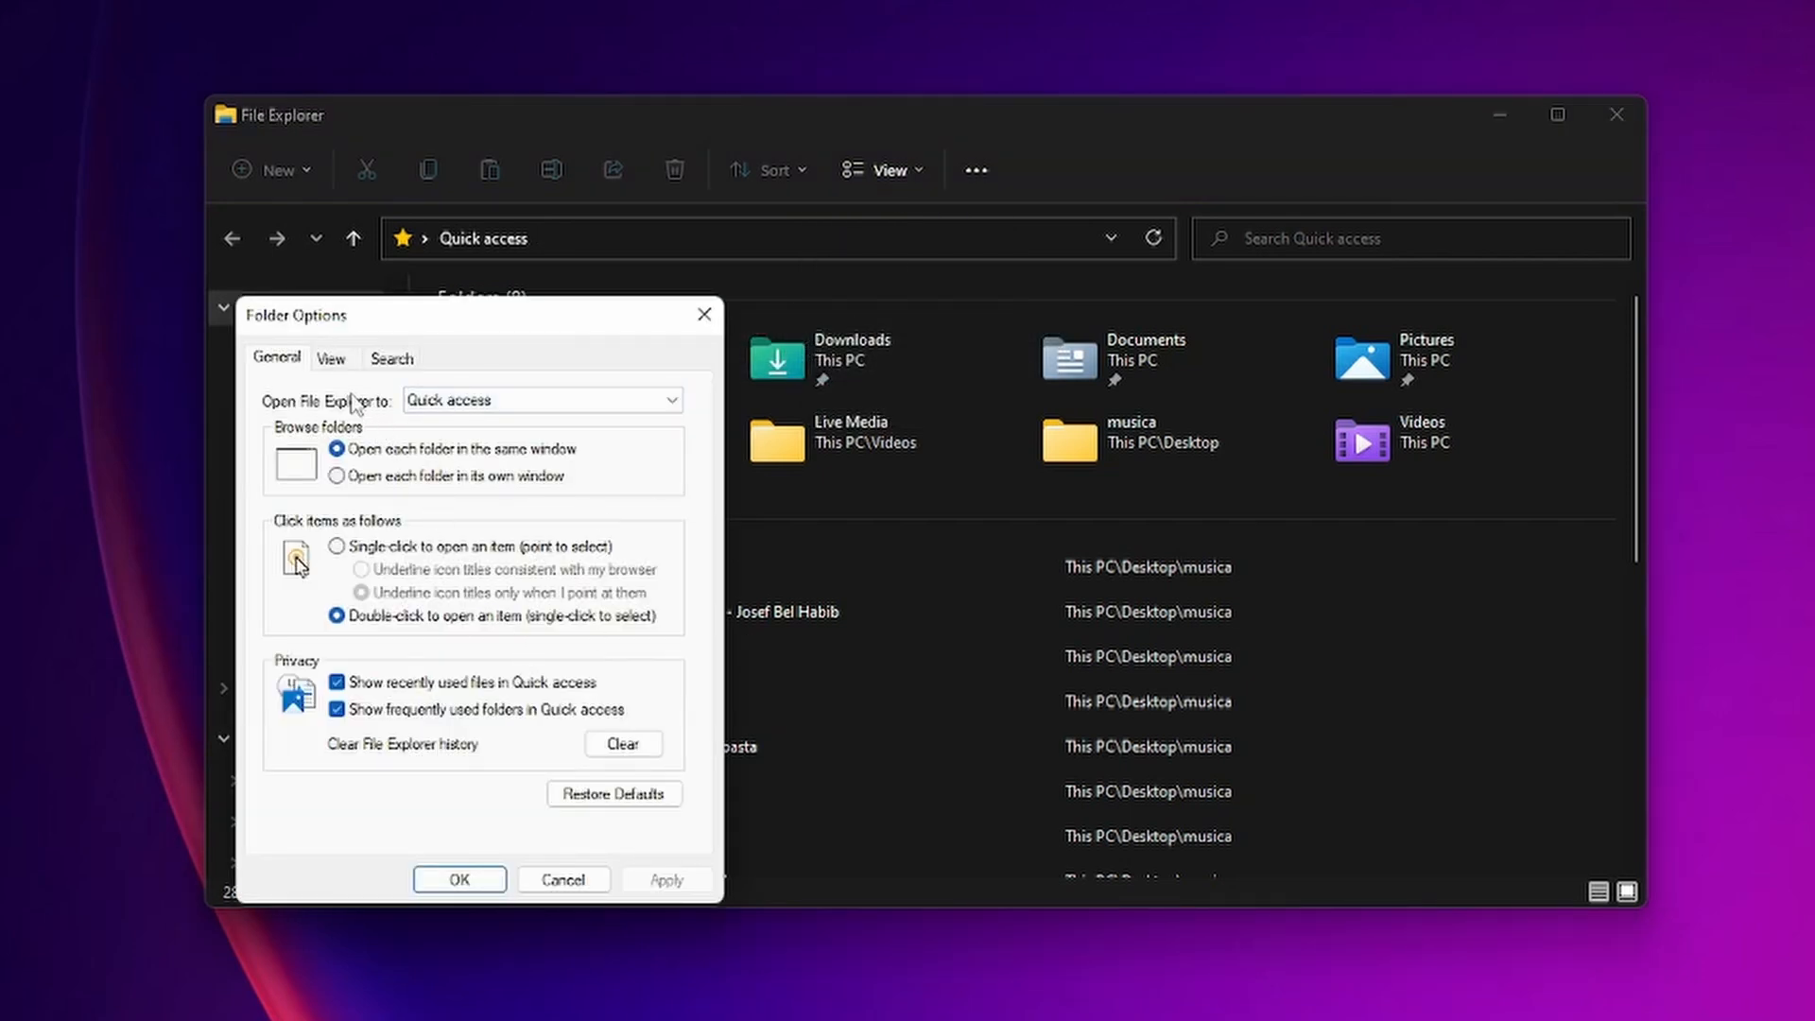
Uncheck 'Show sync provider notifications' in the View advanced settings and confirm with OK.
click(331, 356)
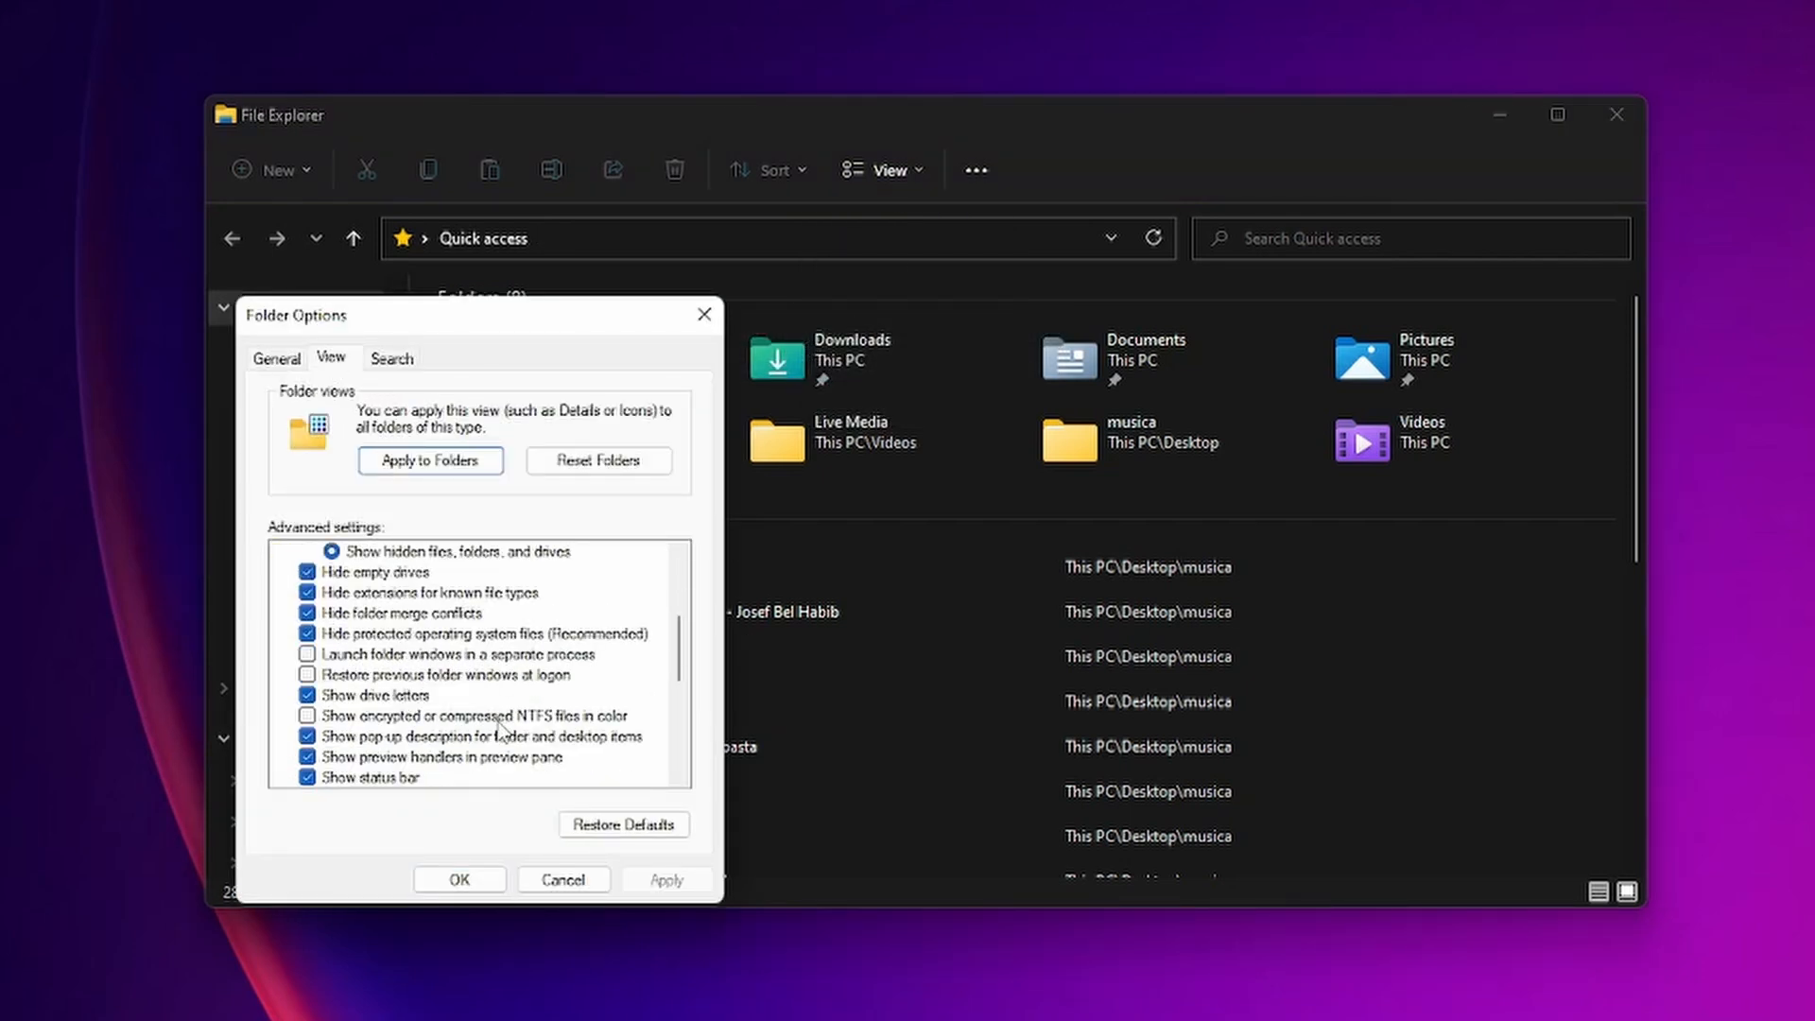
scroll(down, 3)
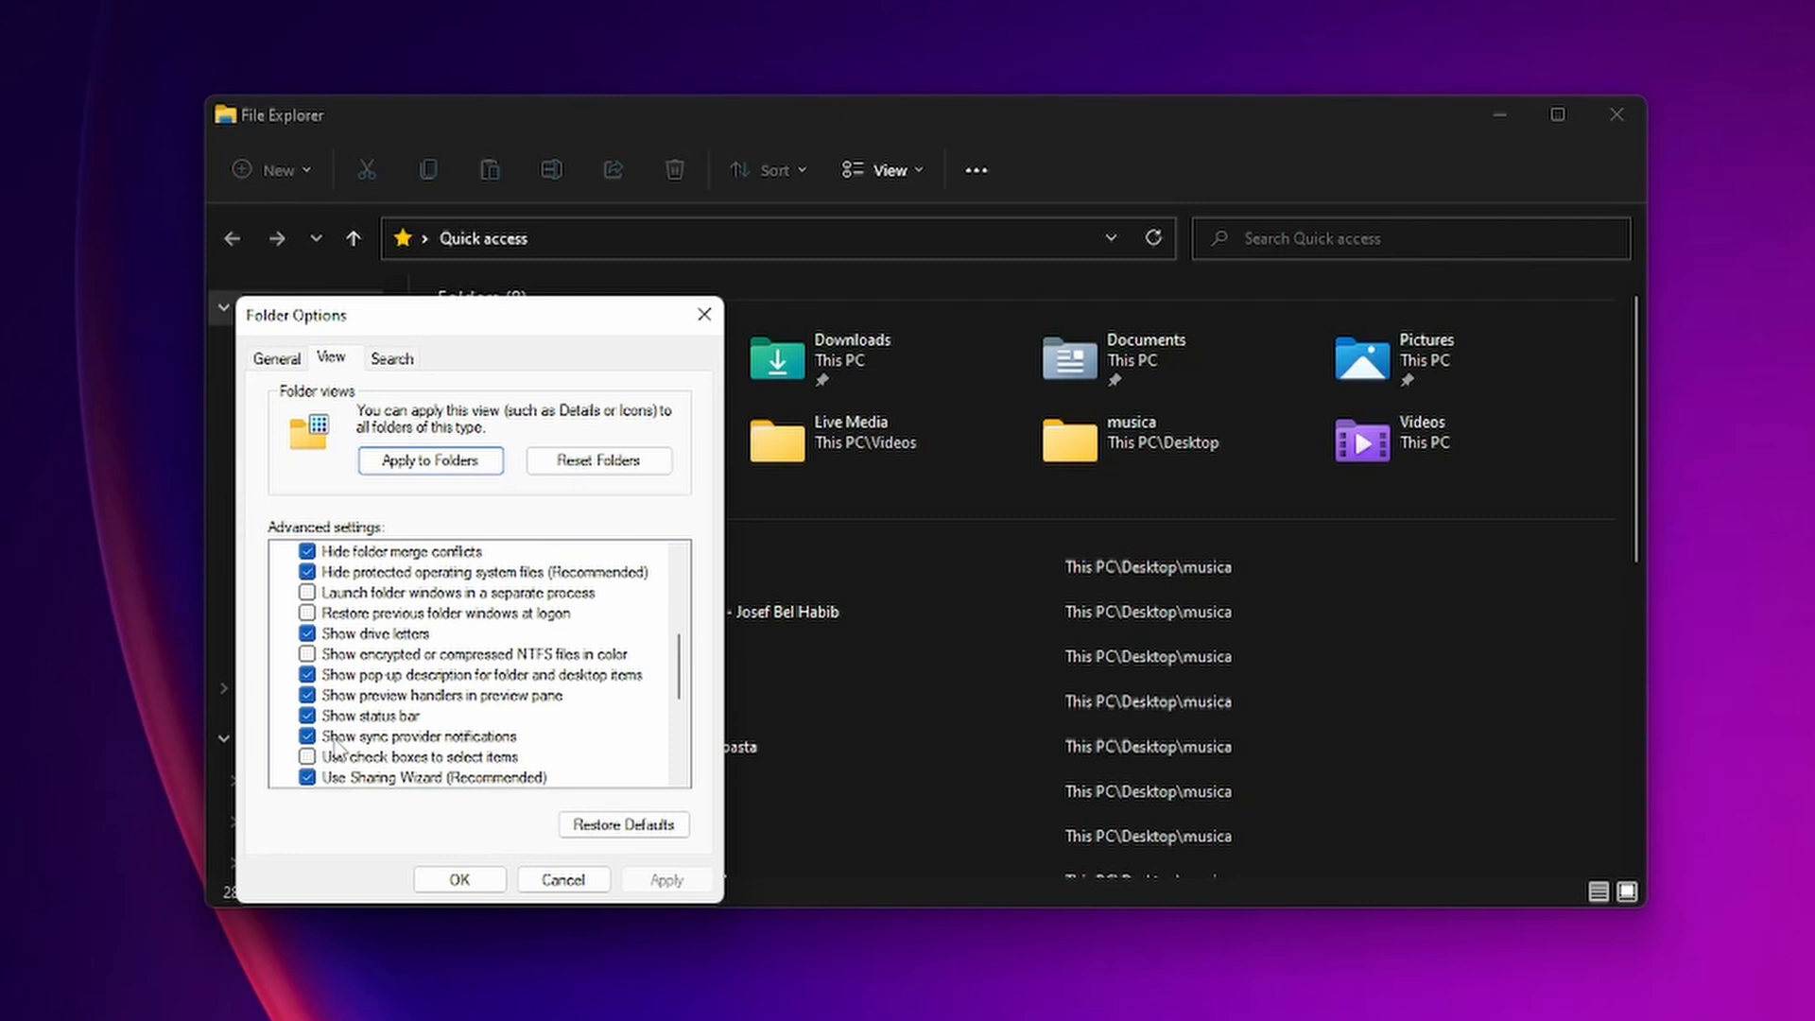
mouse_move(503, 752)
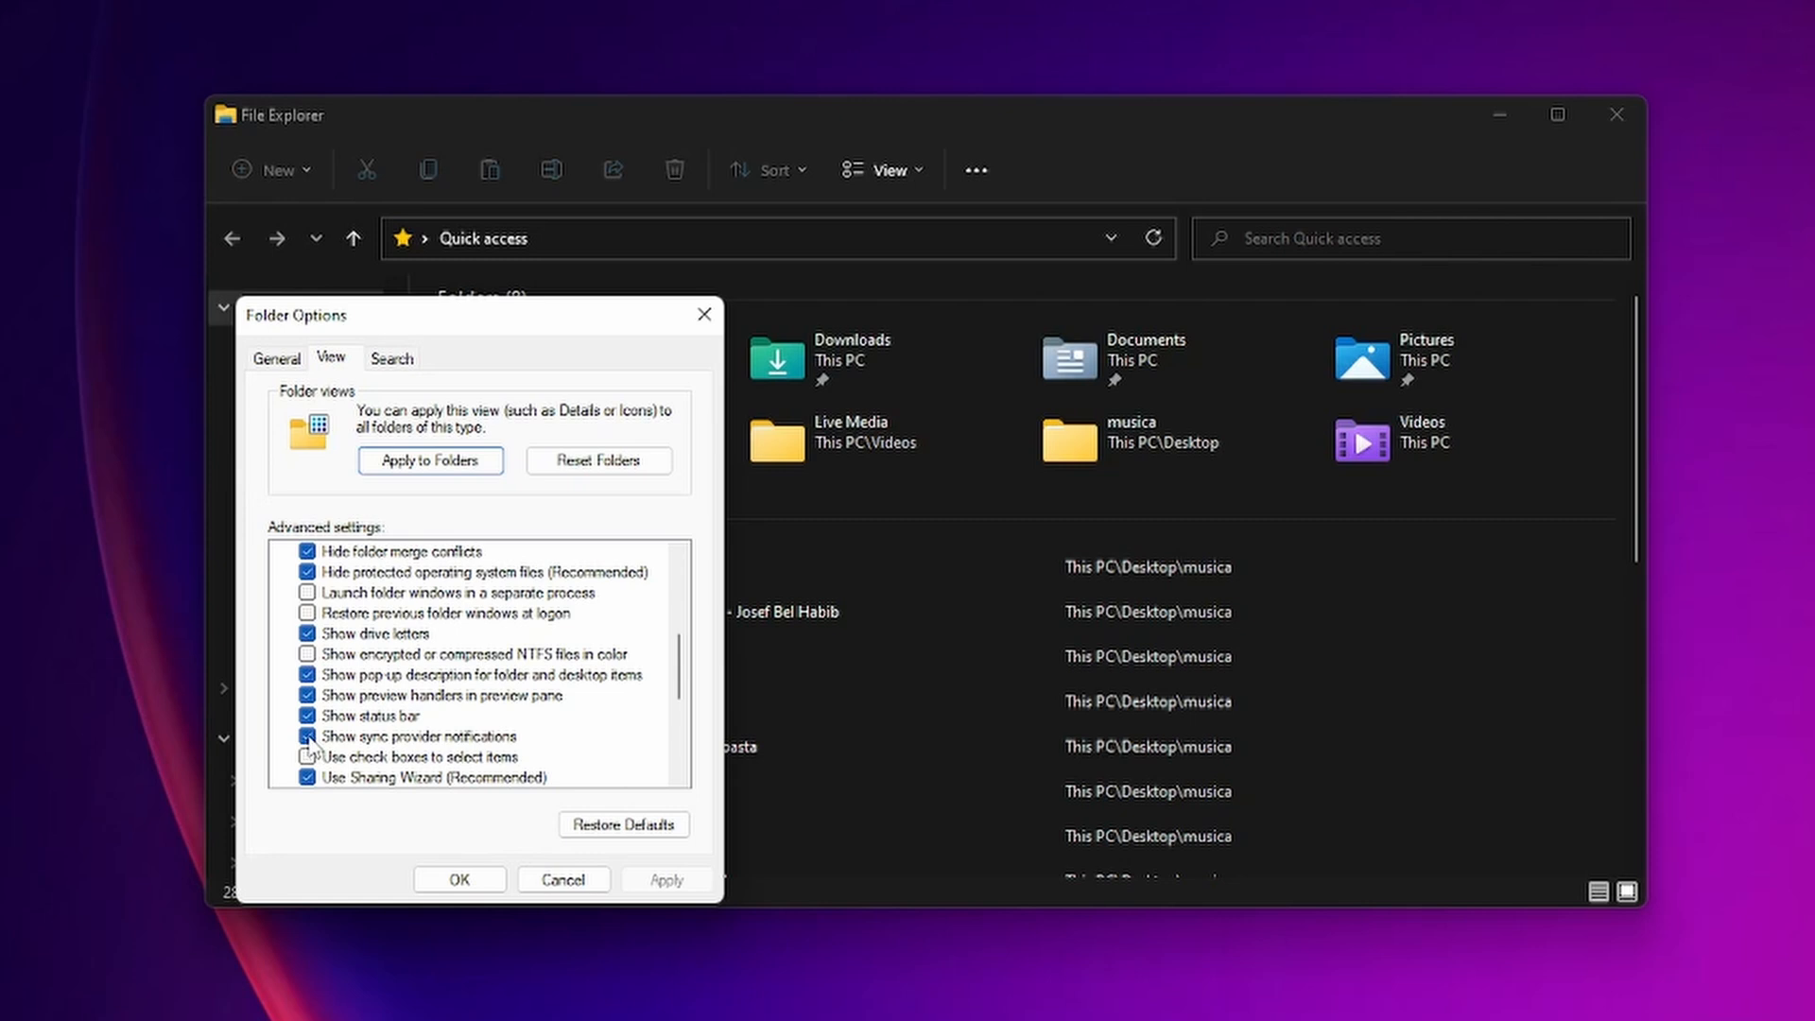
click(306, 735)
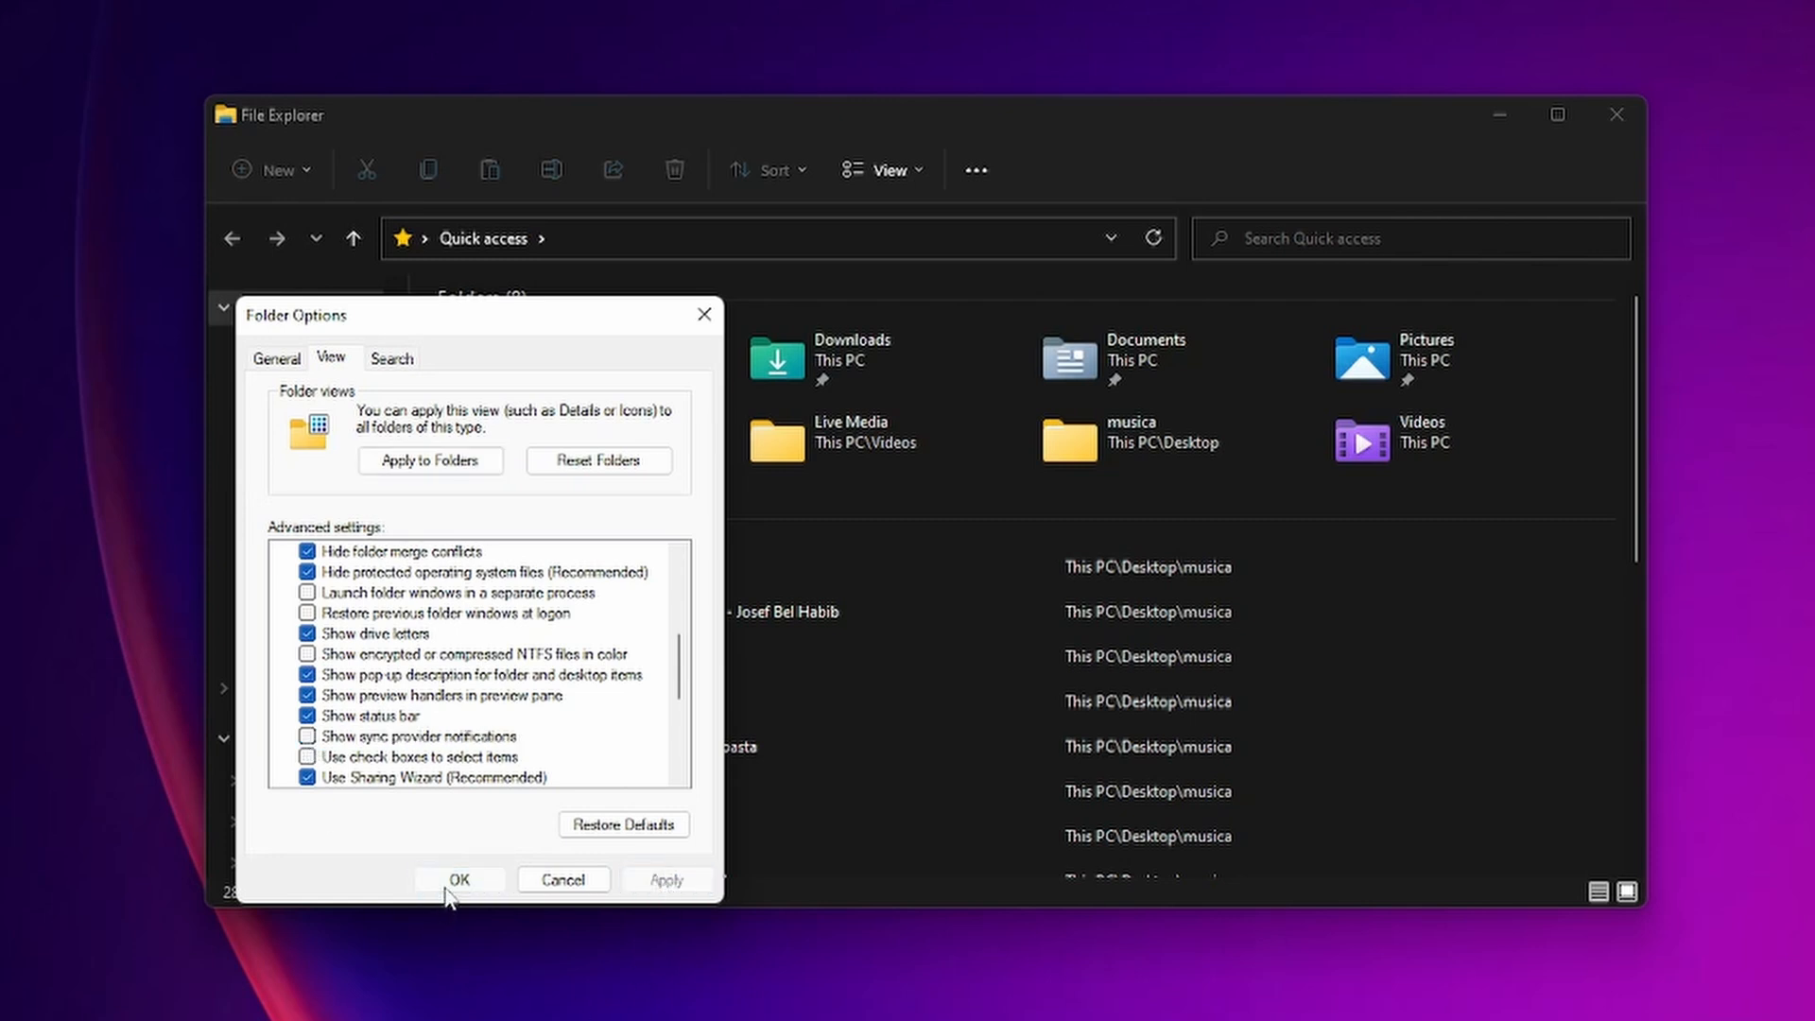
click(459, 880)
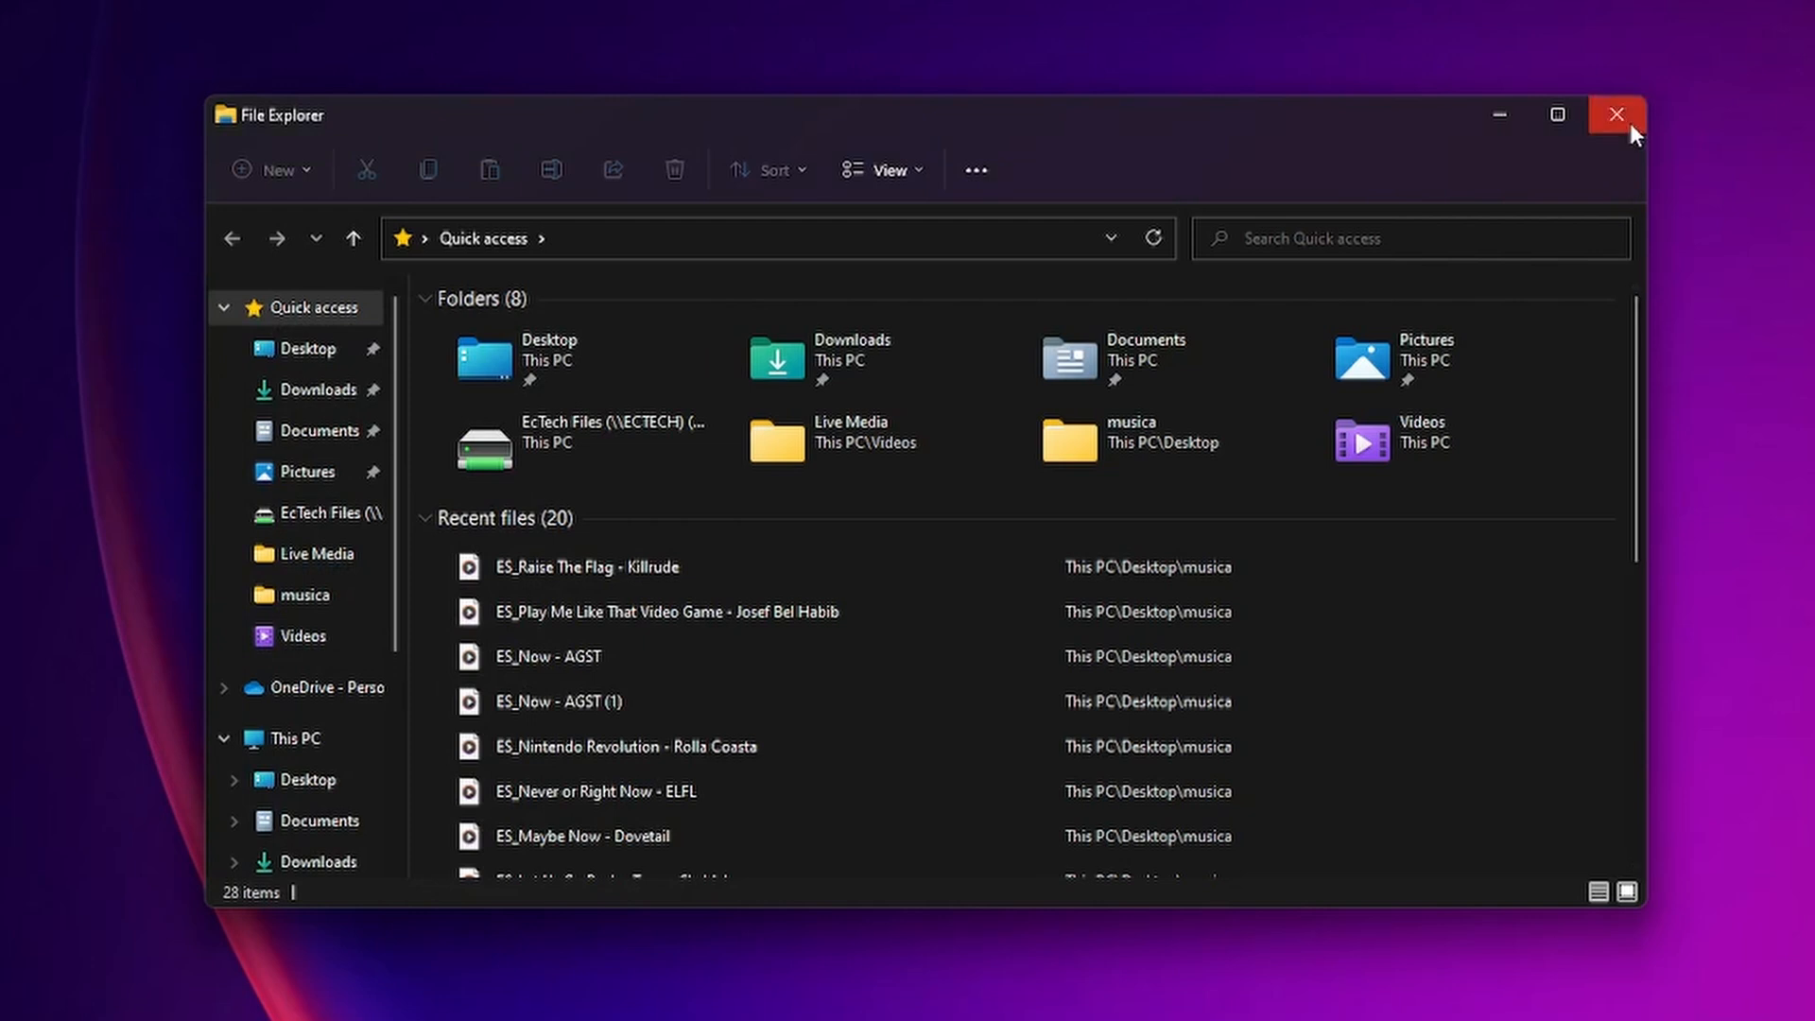
Close File Explorer and reach Settings from the Start button's quick menu.
click(1615, 114)
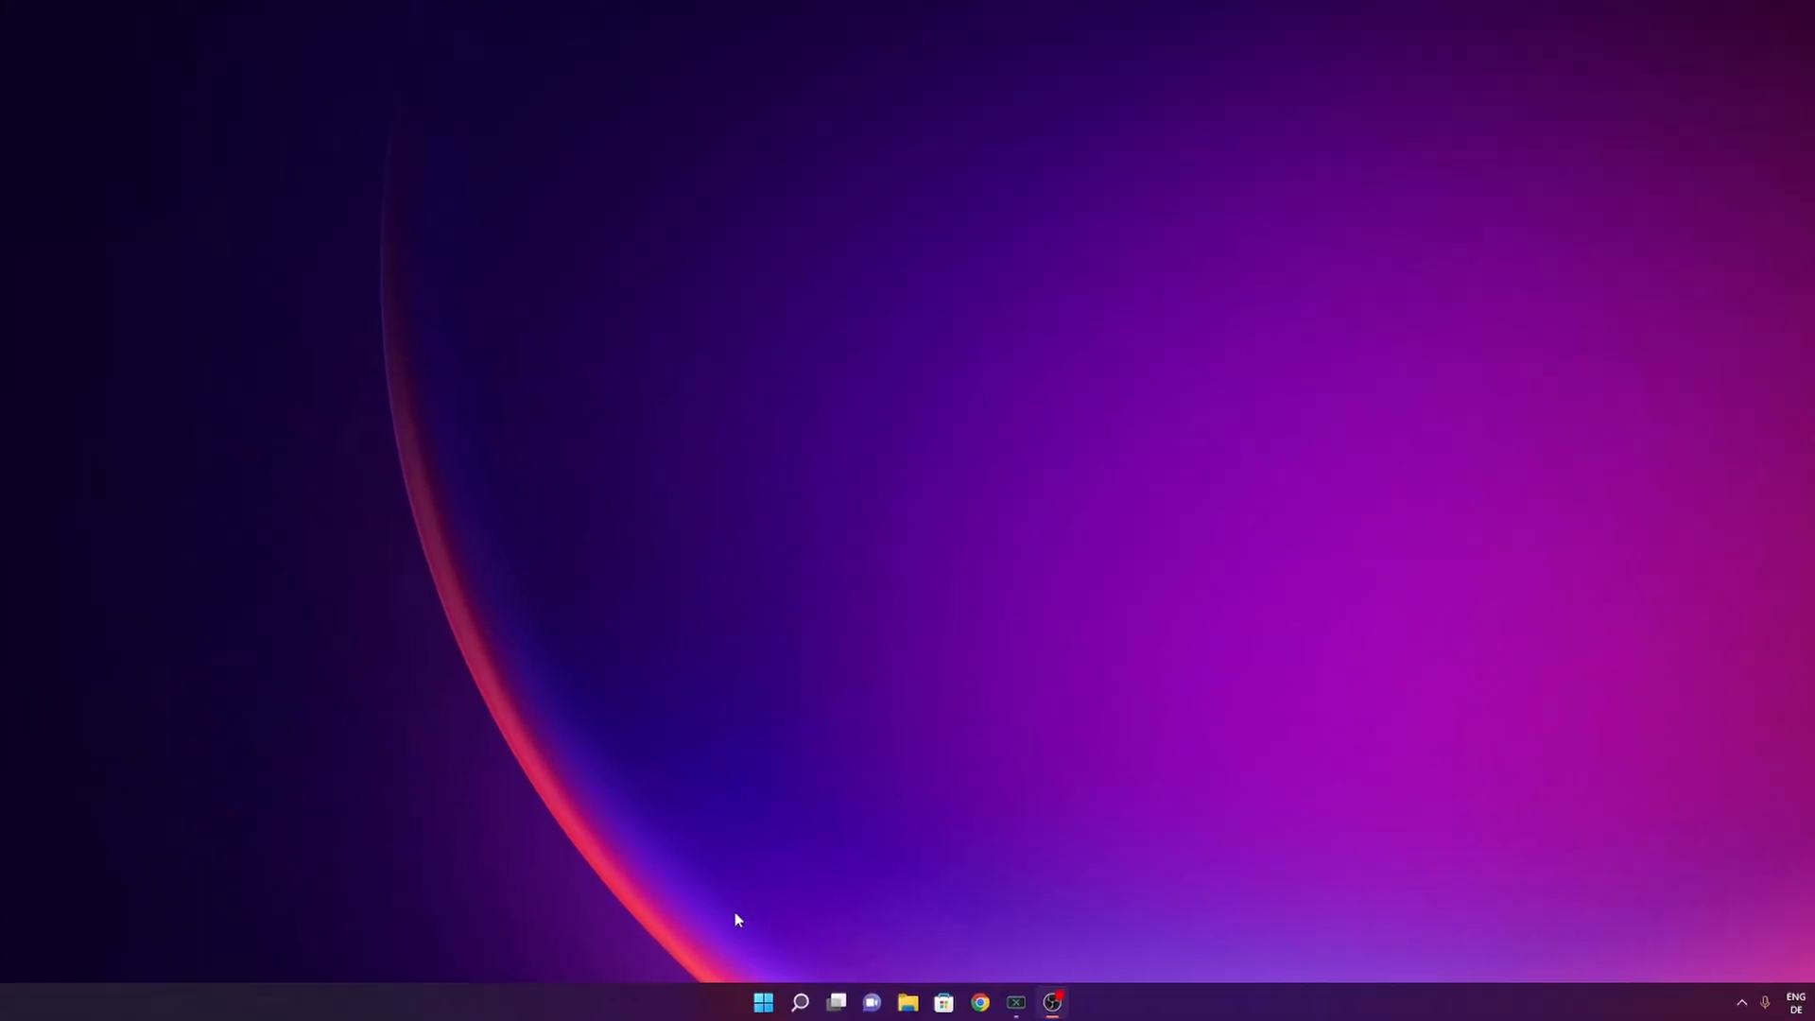
right_click(762, 1001)
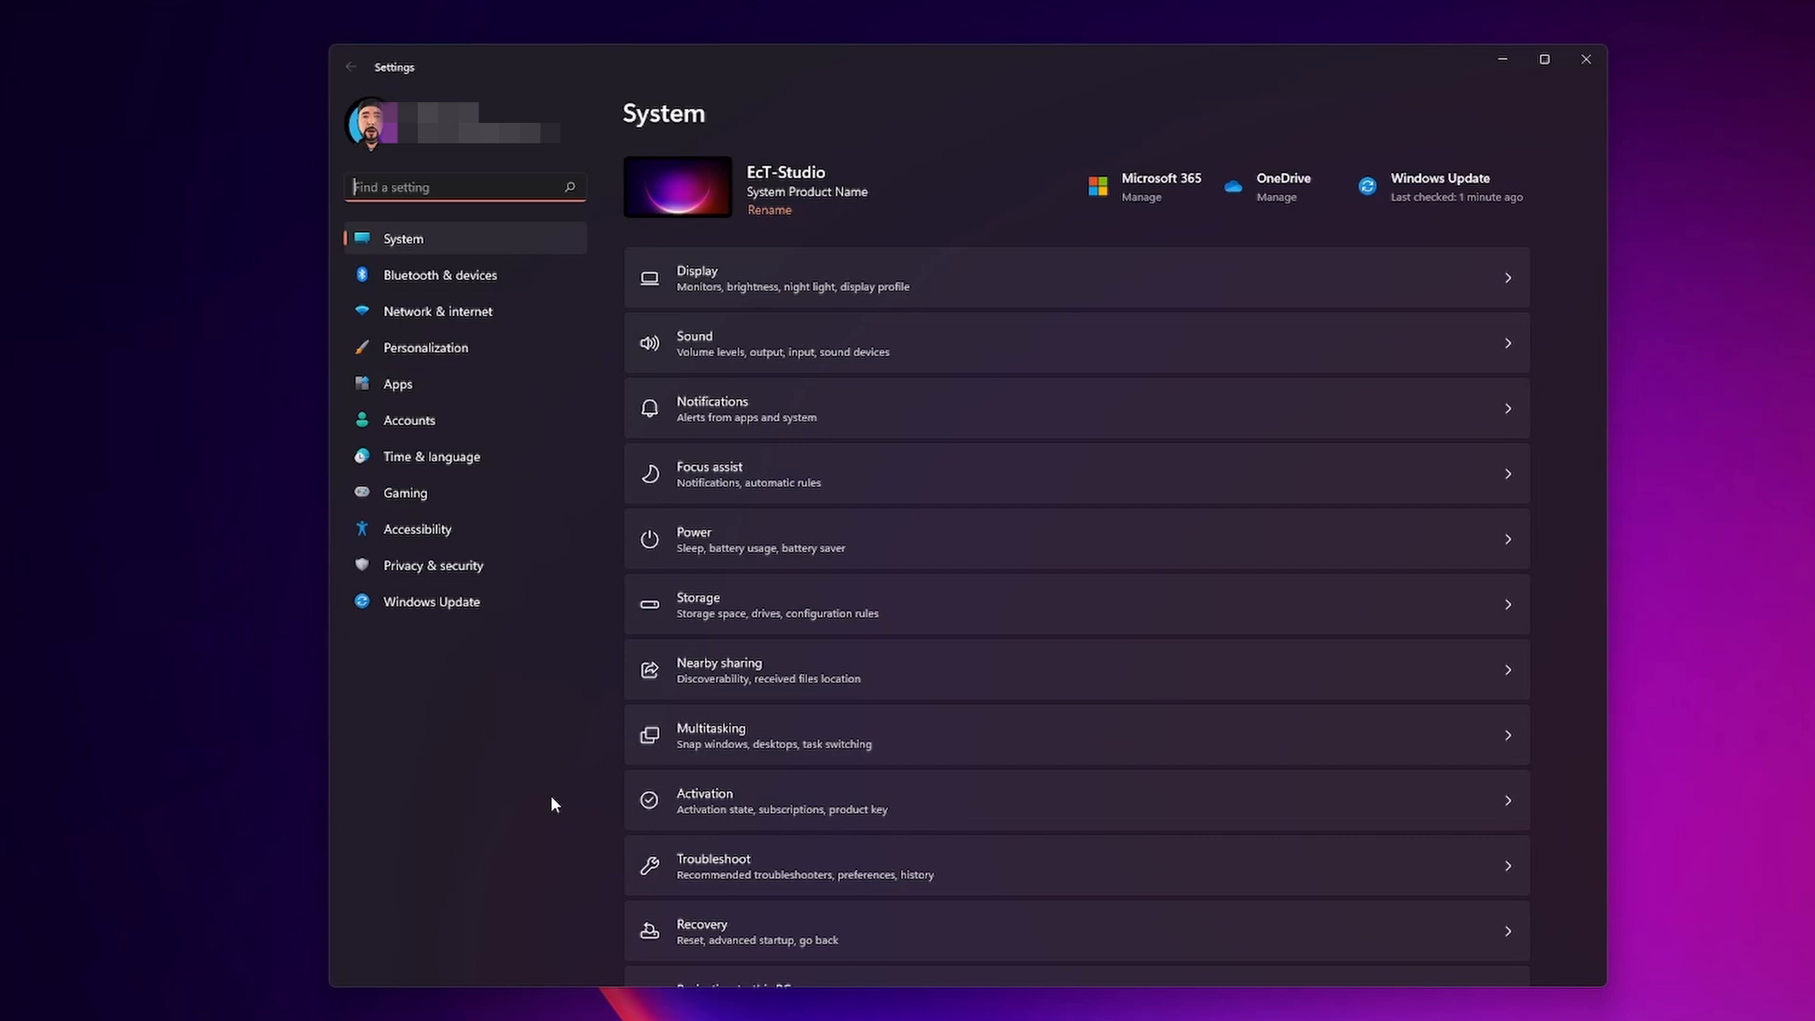
mouse_move(452, 353)
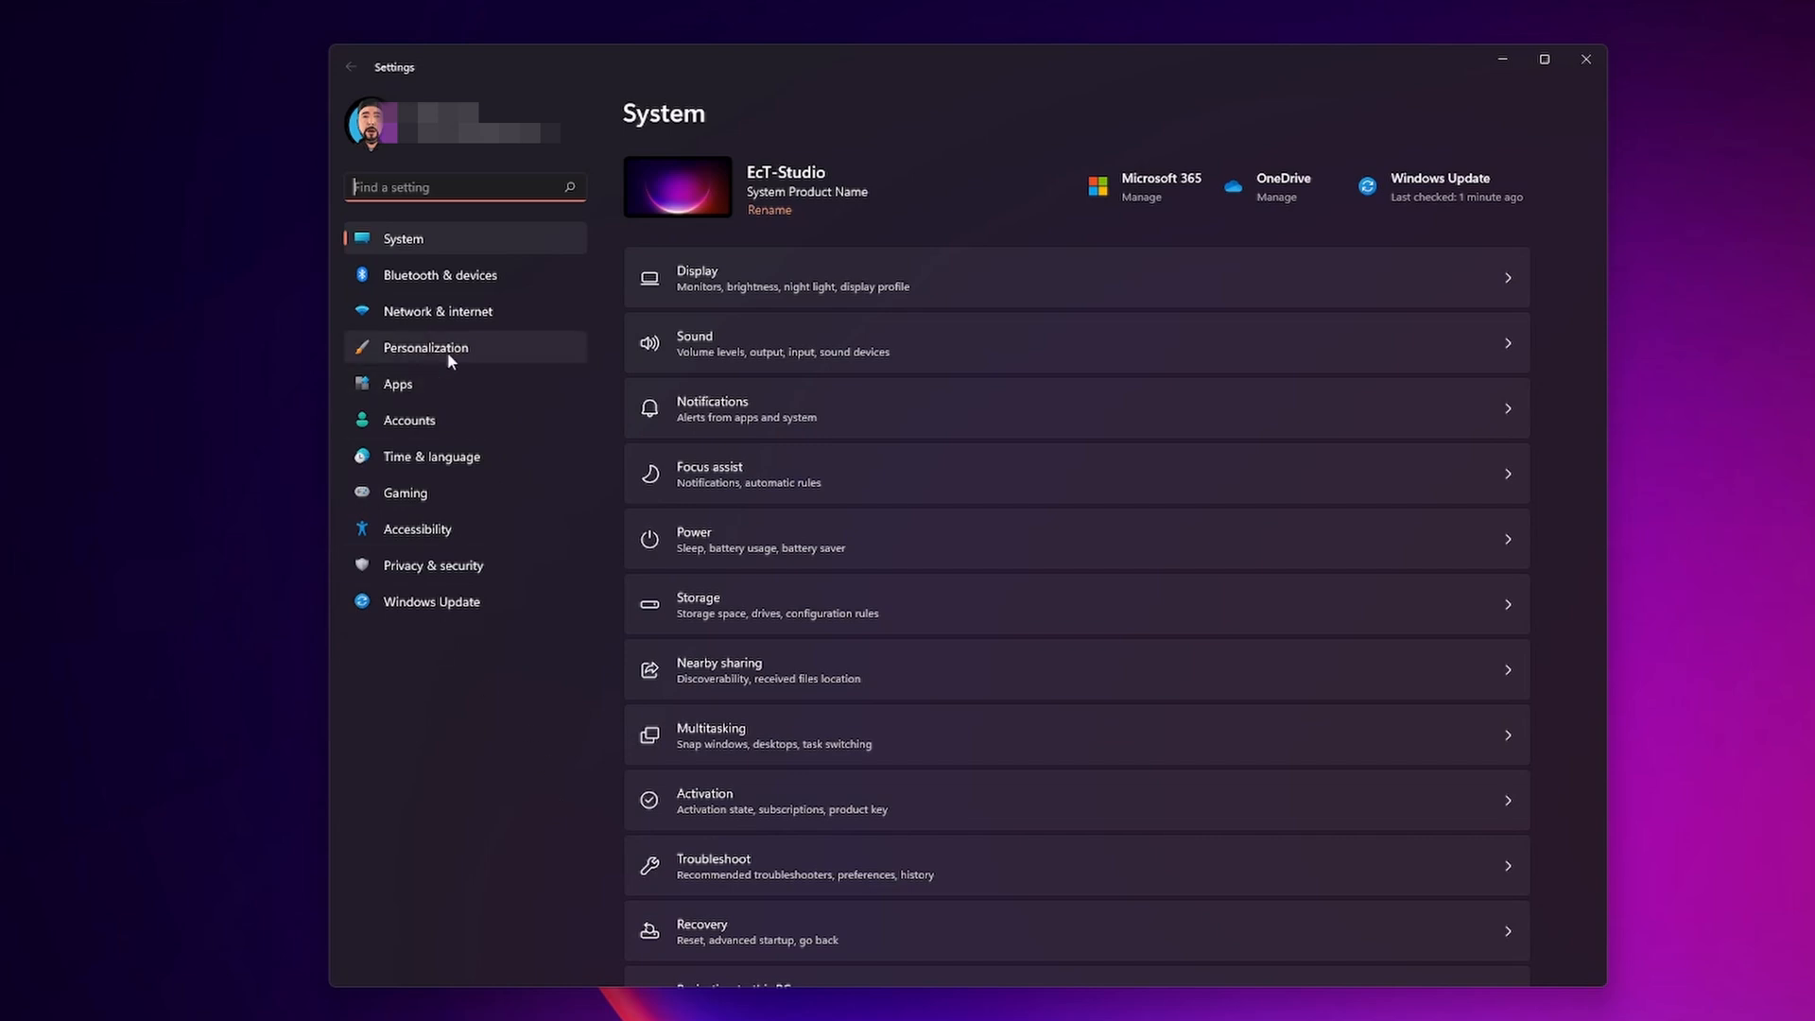
Set the lock screen background to Picture and uncheck 'Get fun facts, tips, tricks, and more'.
click(424, 346)
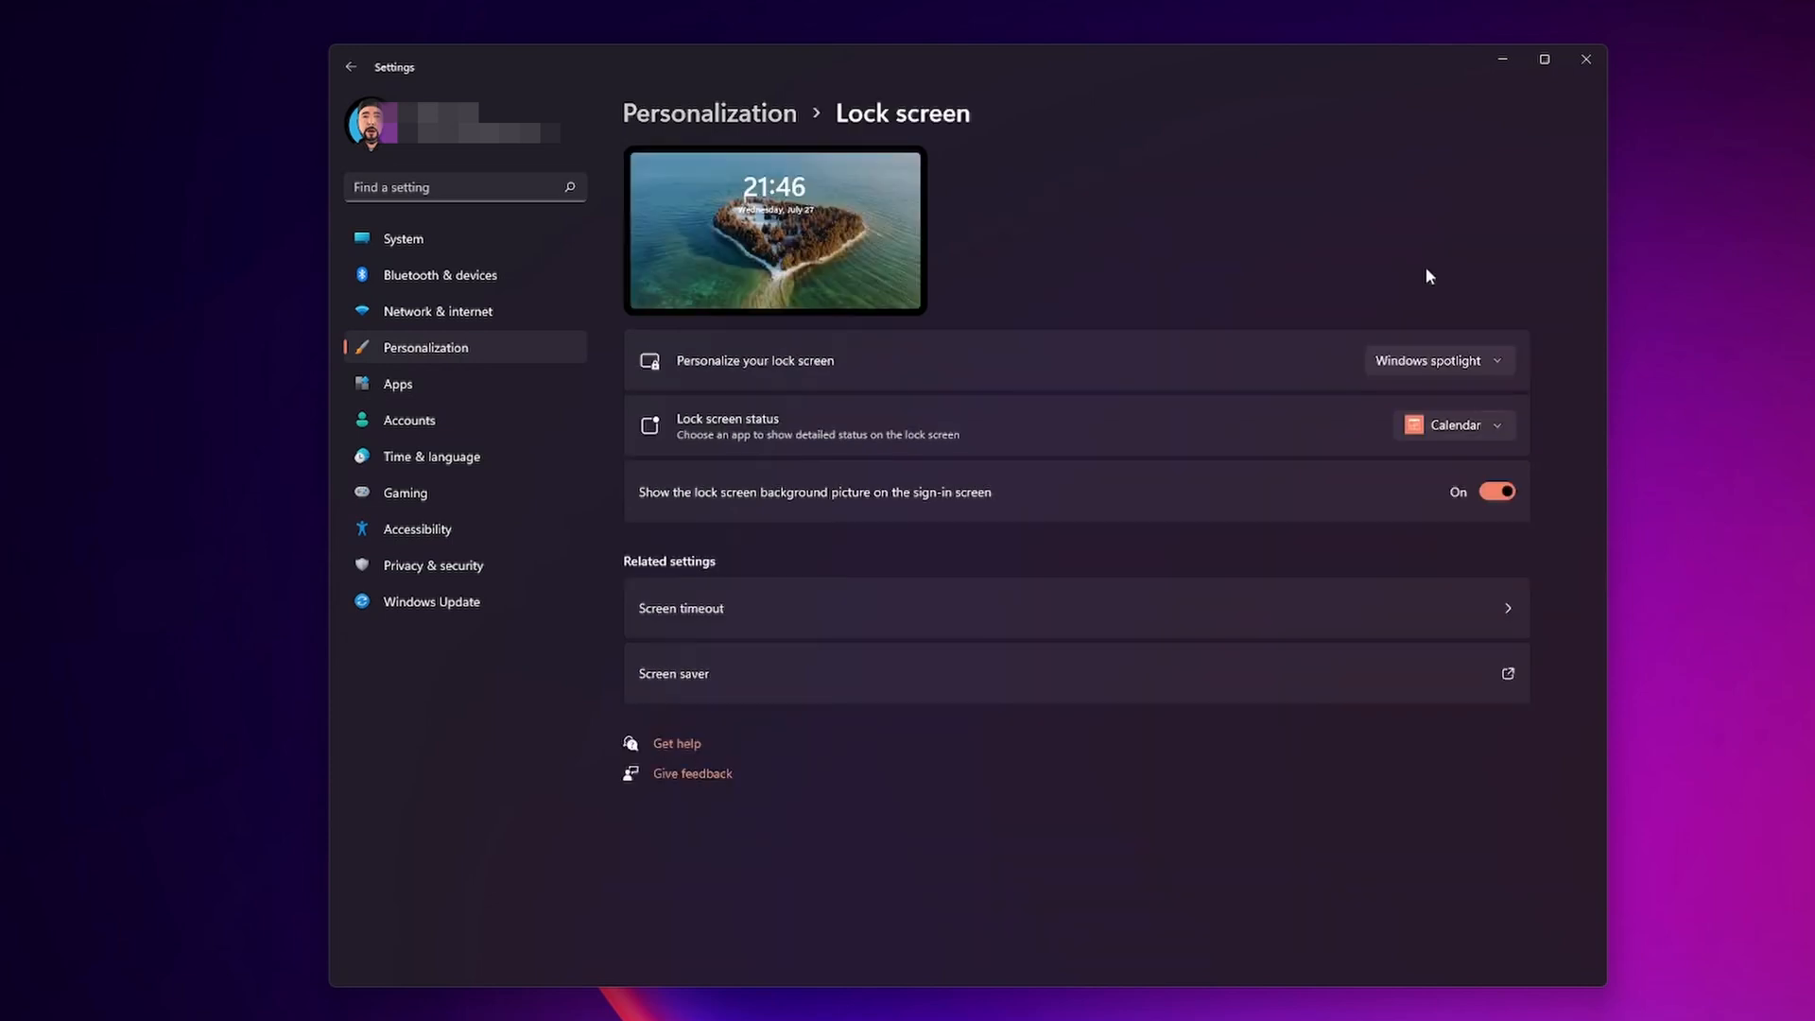
mouse_move(1426, 371)
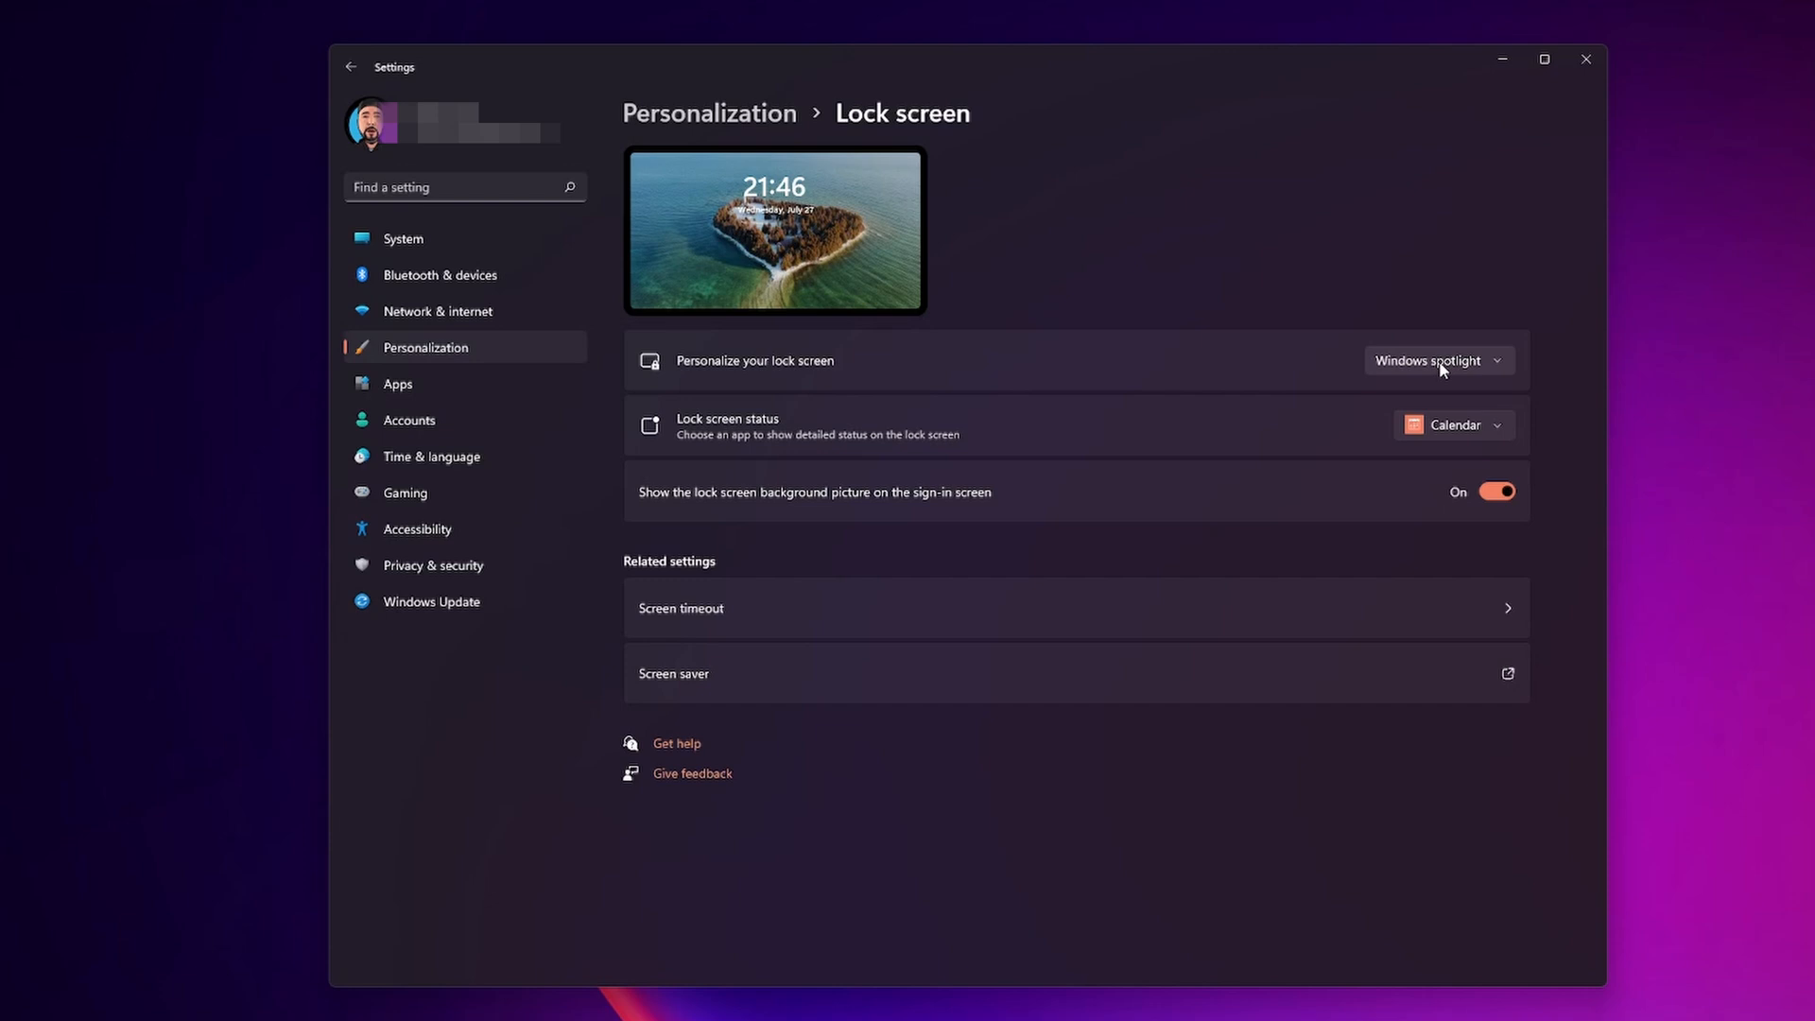
click(1438, 360)
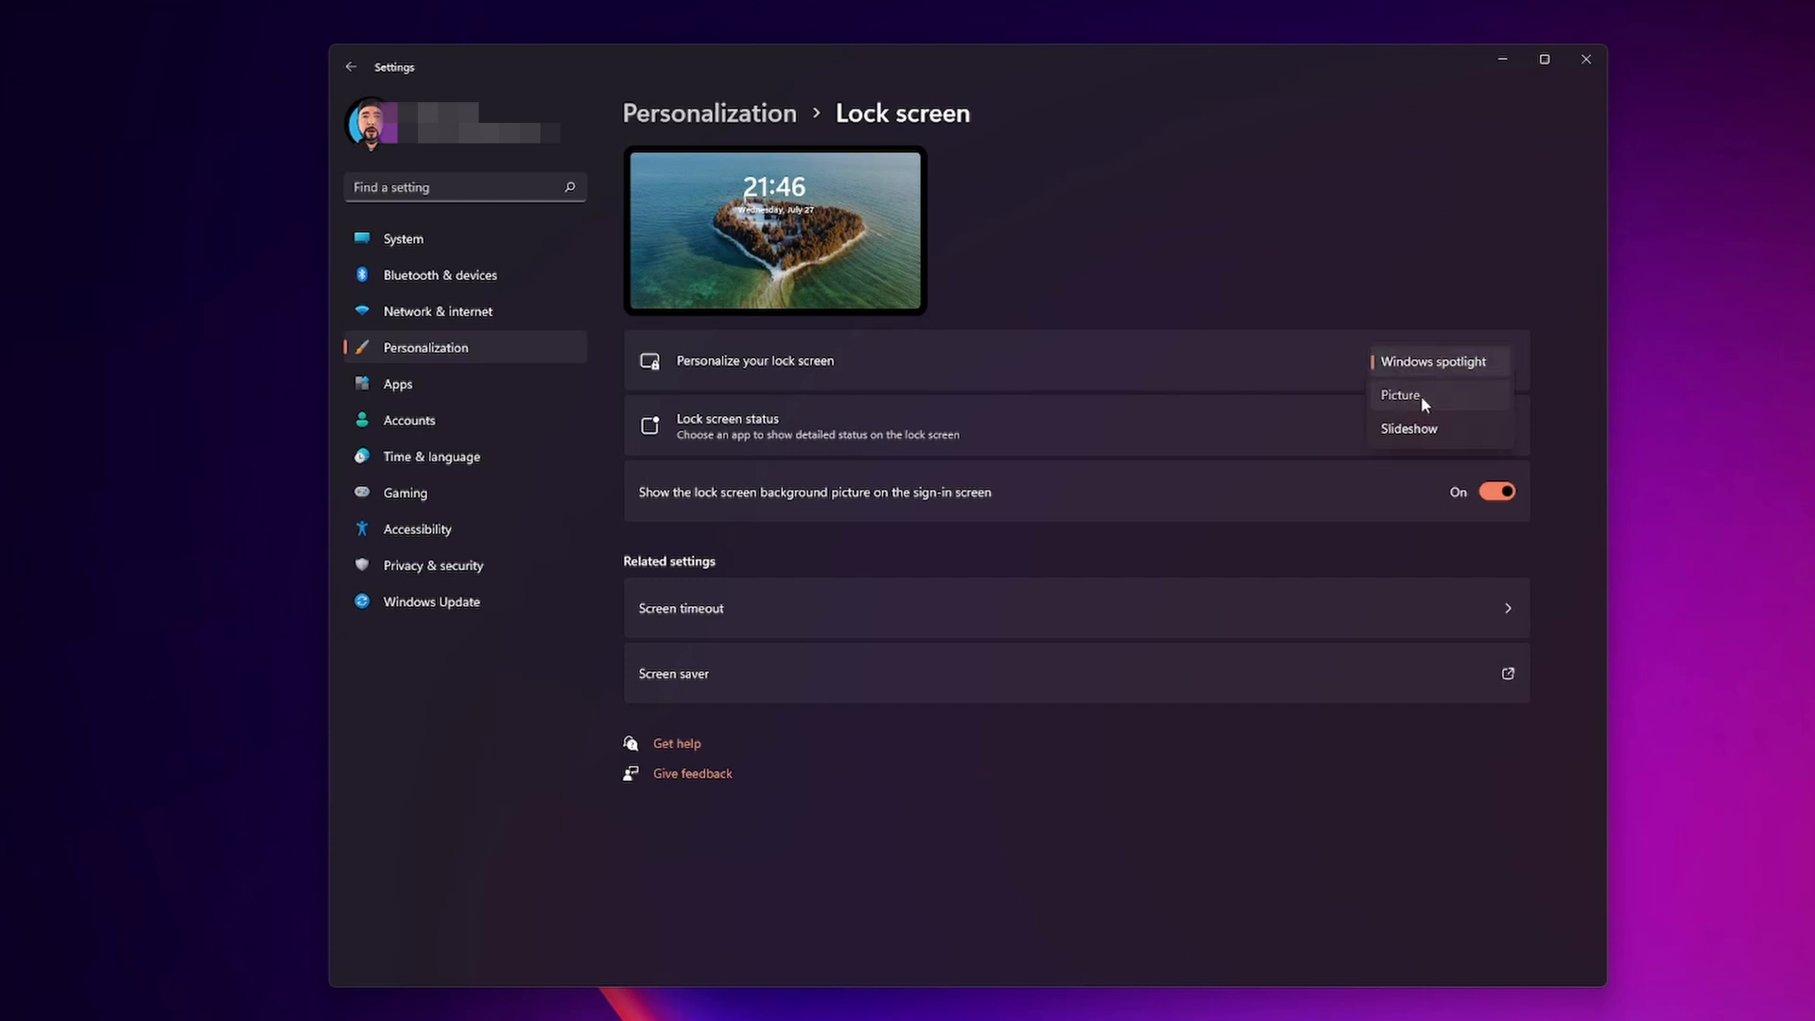
click(1402, 395)
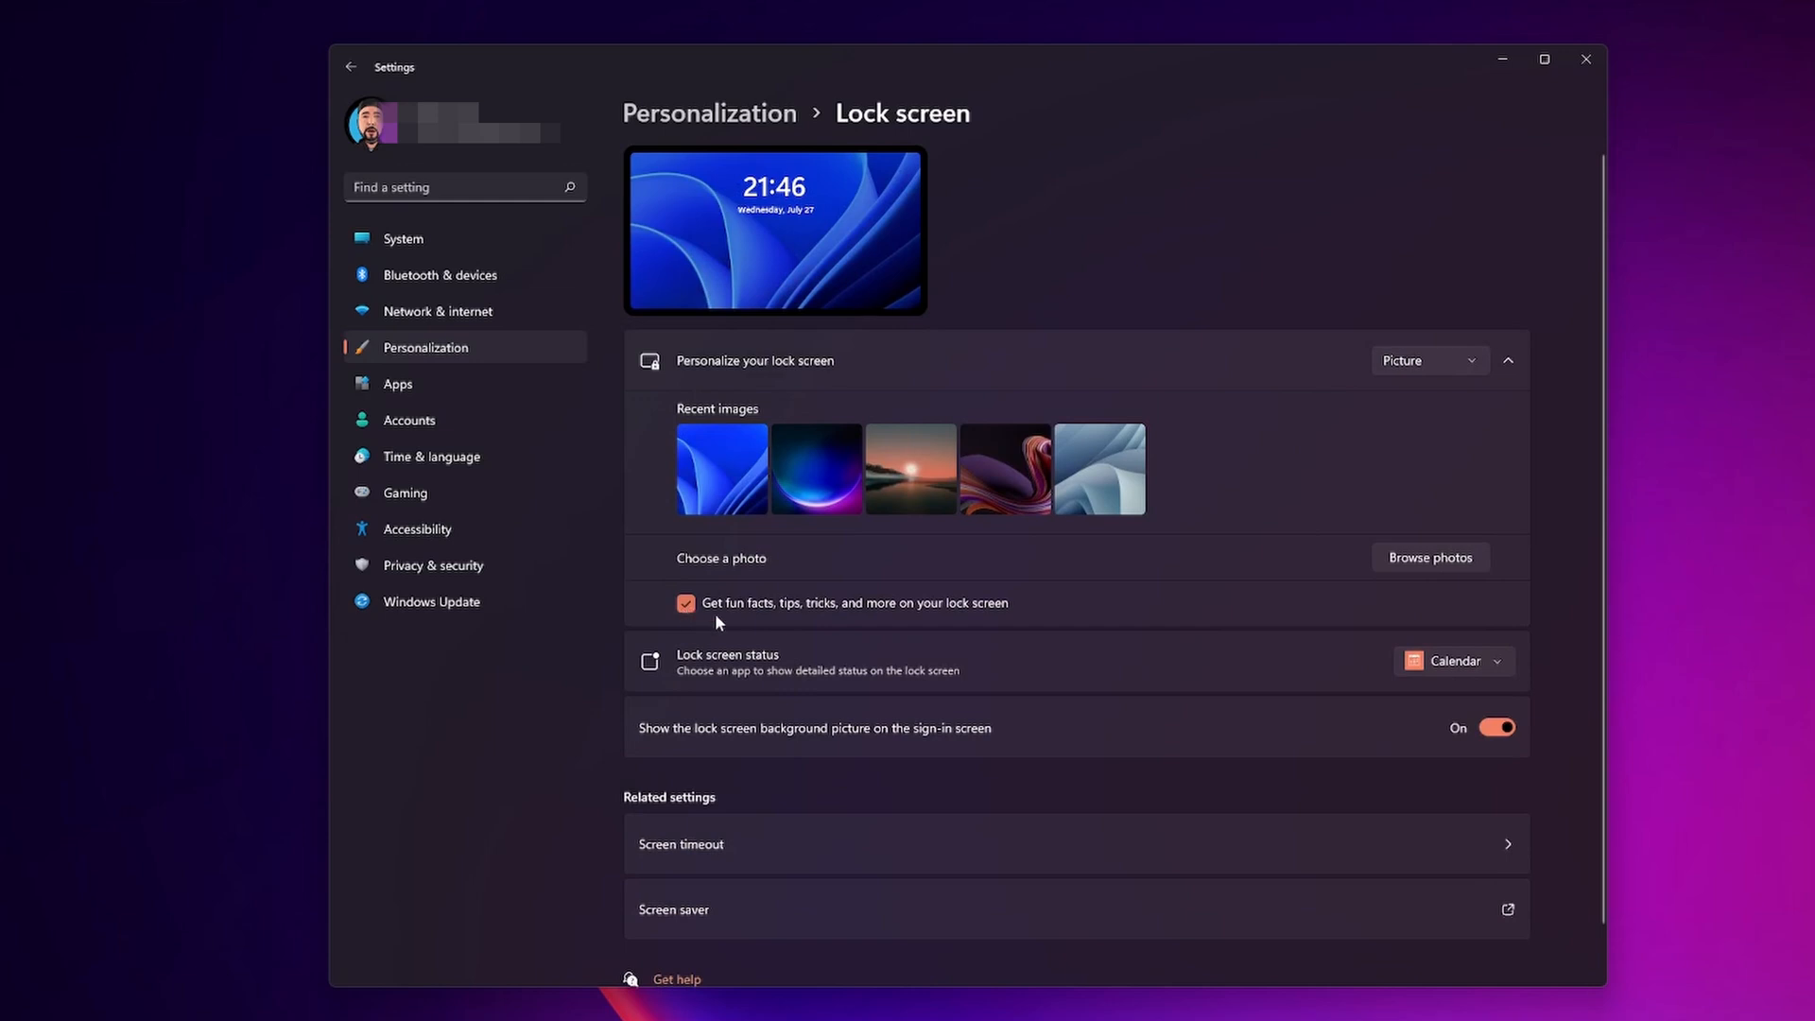
mouse_move(839, 620)
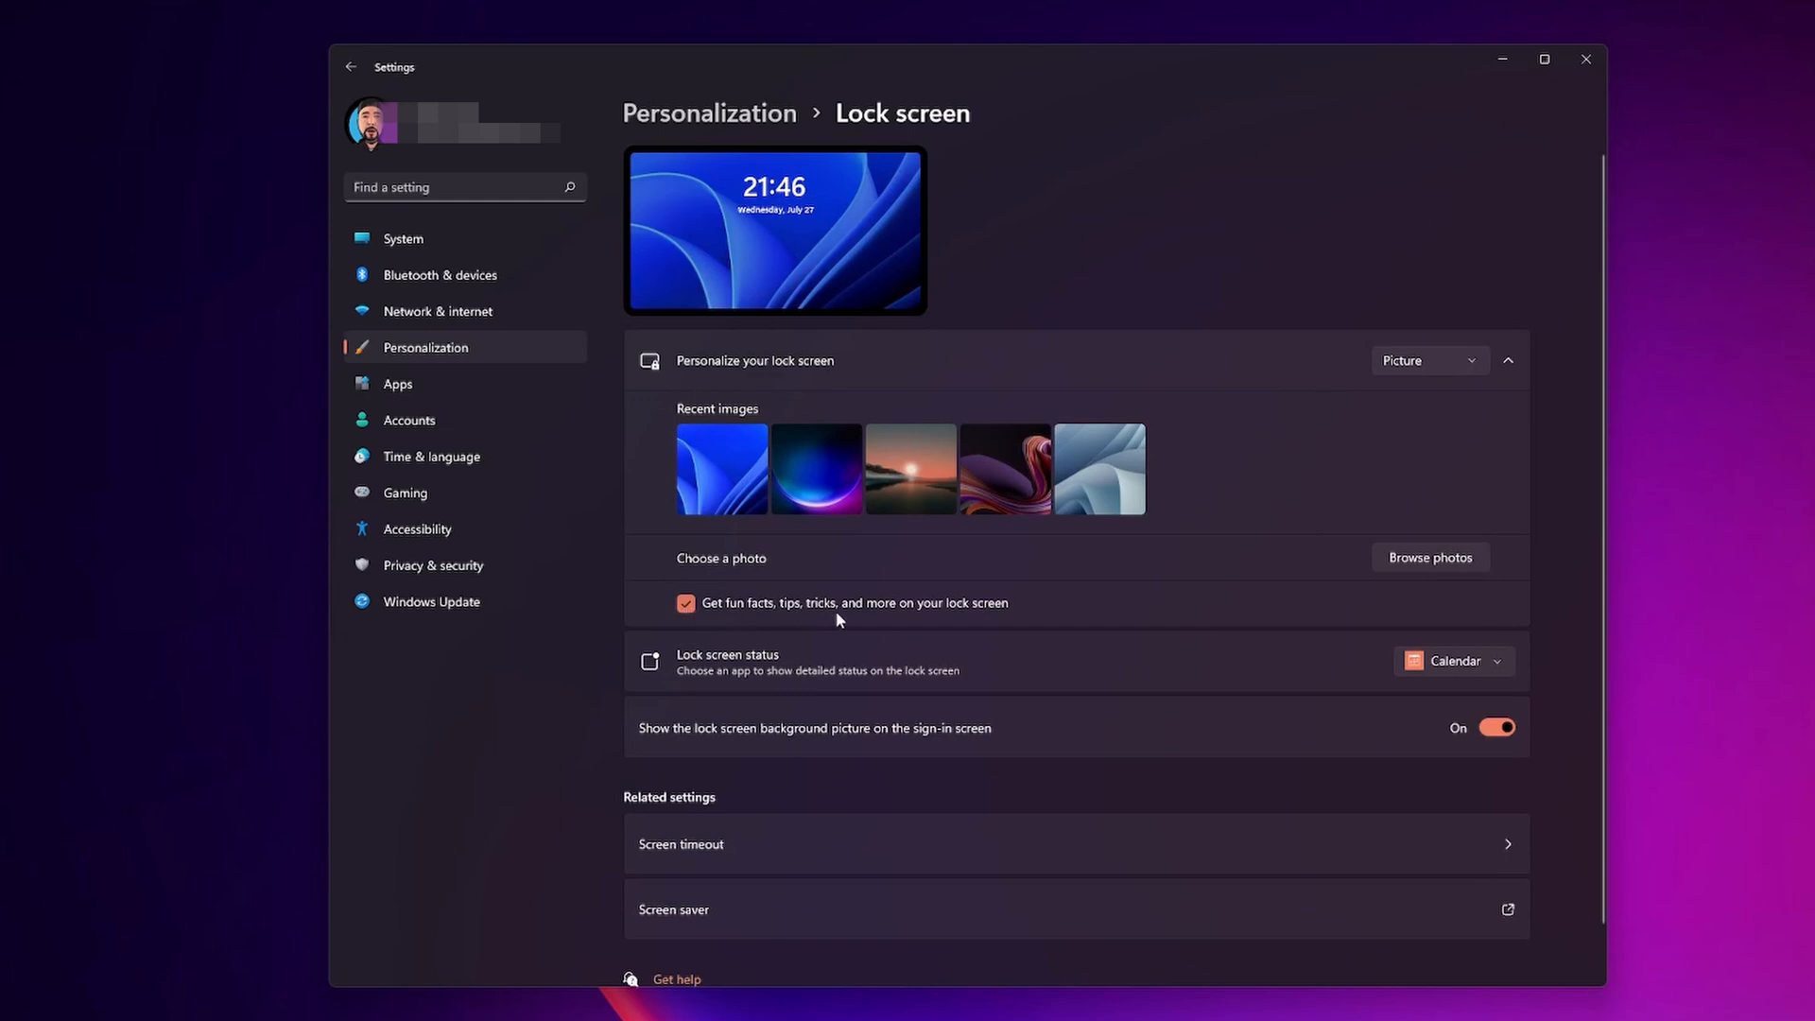
click(685, 603)
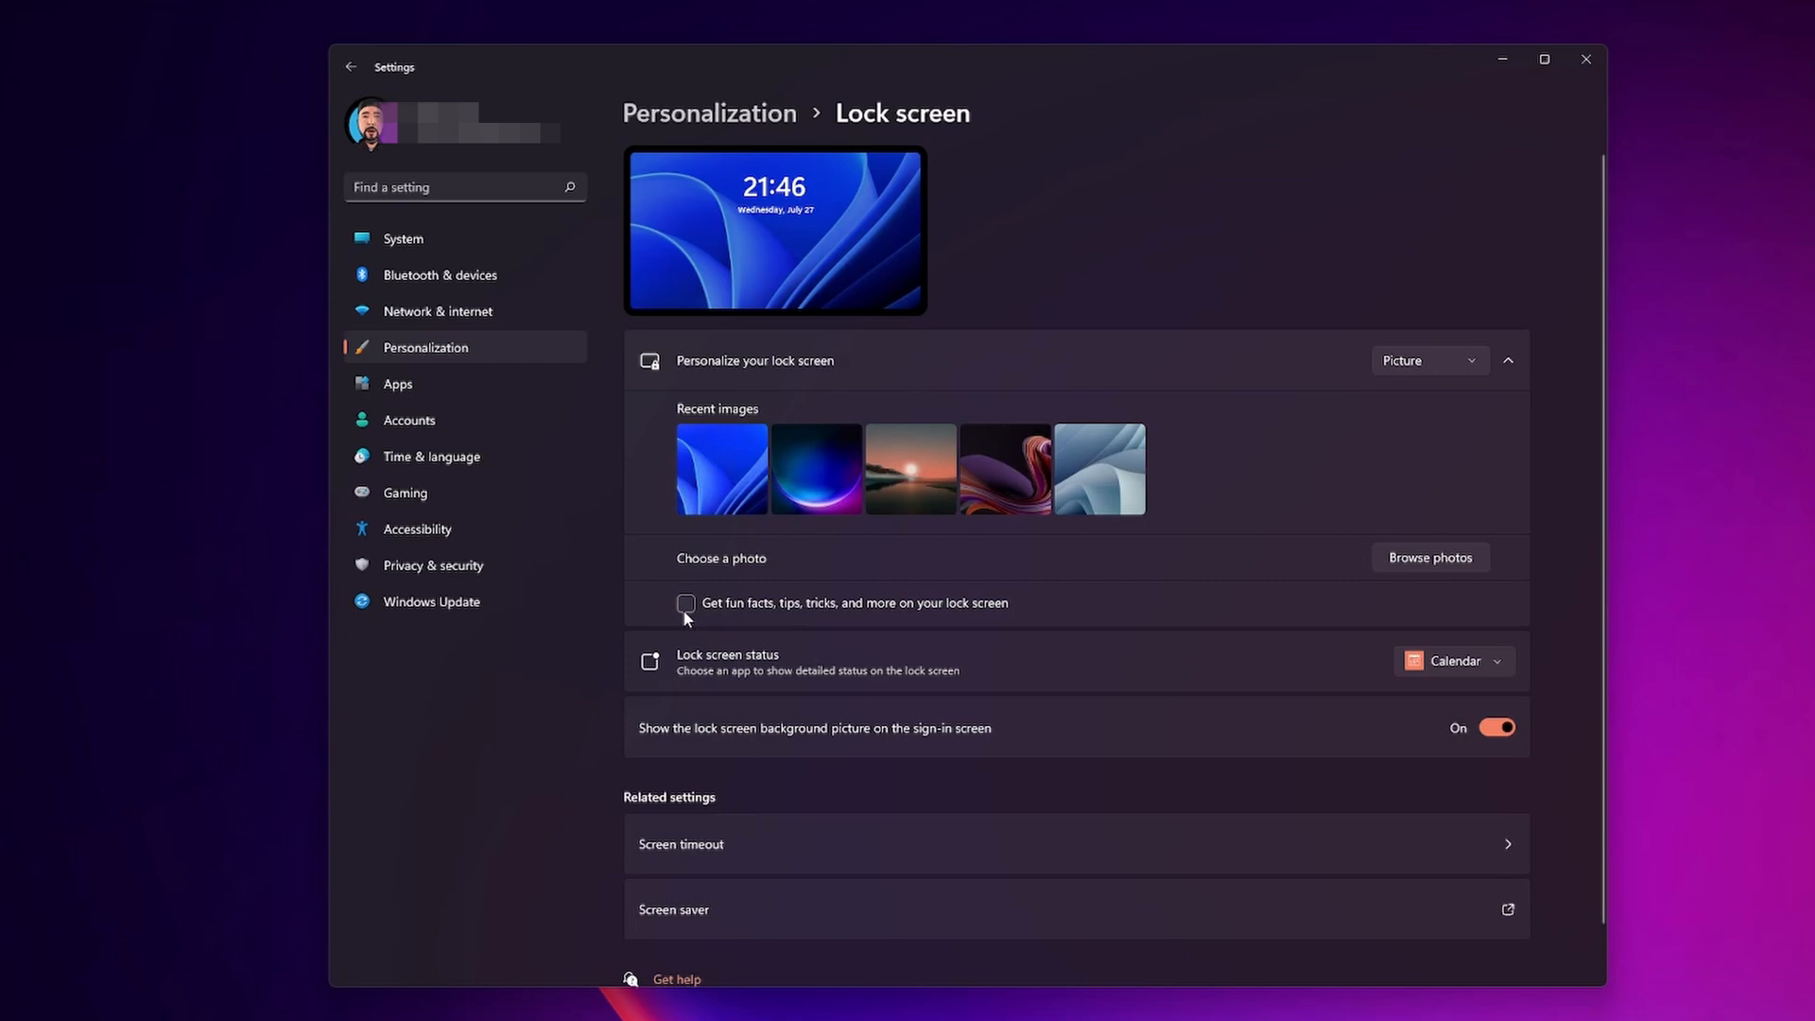
mouse_move(749, 618)
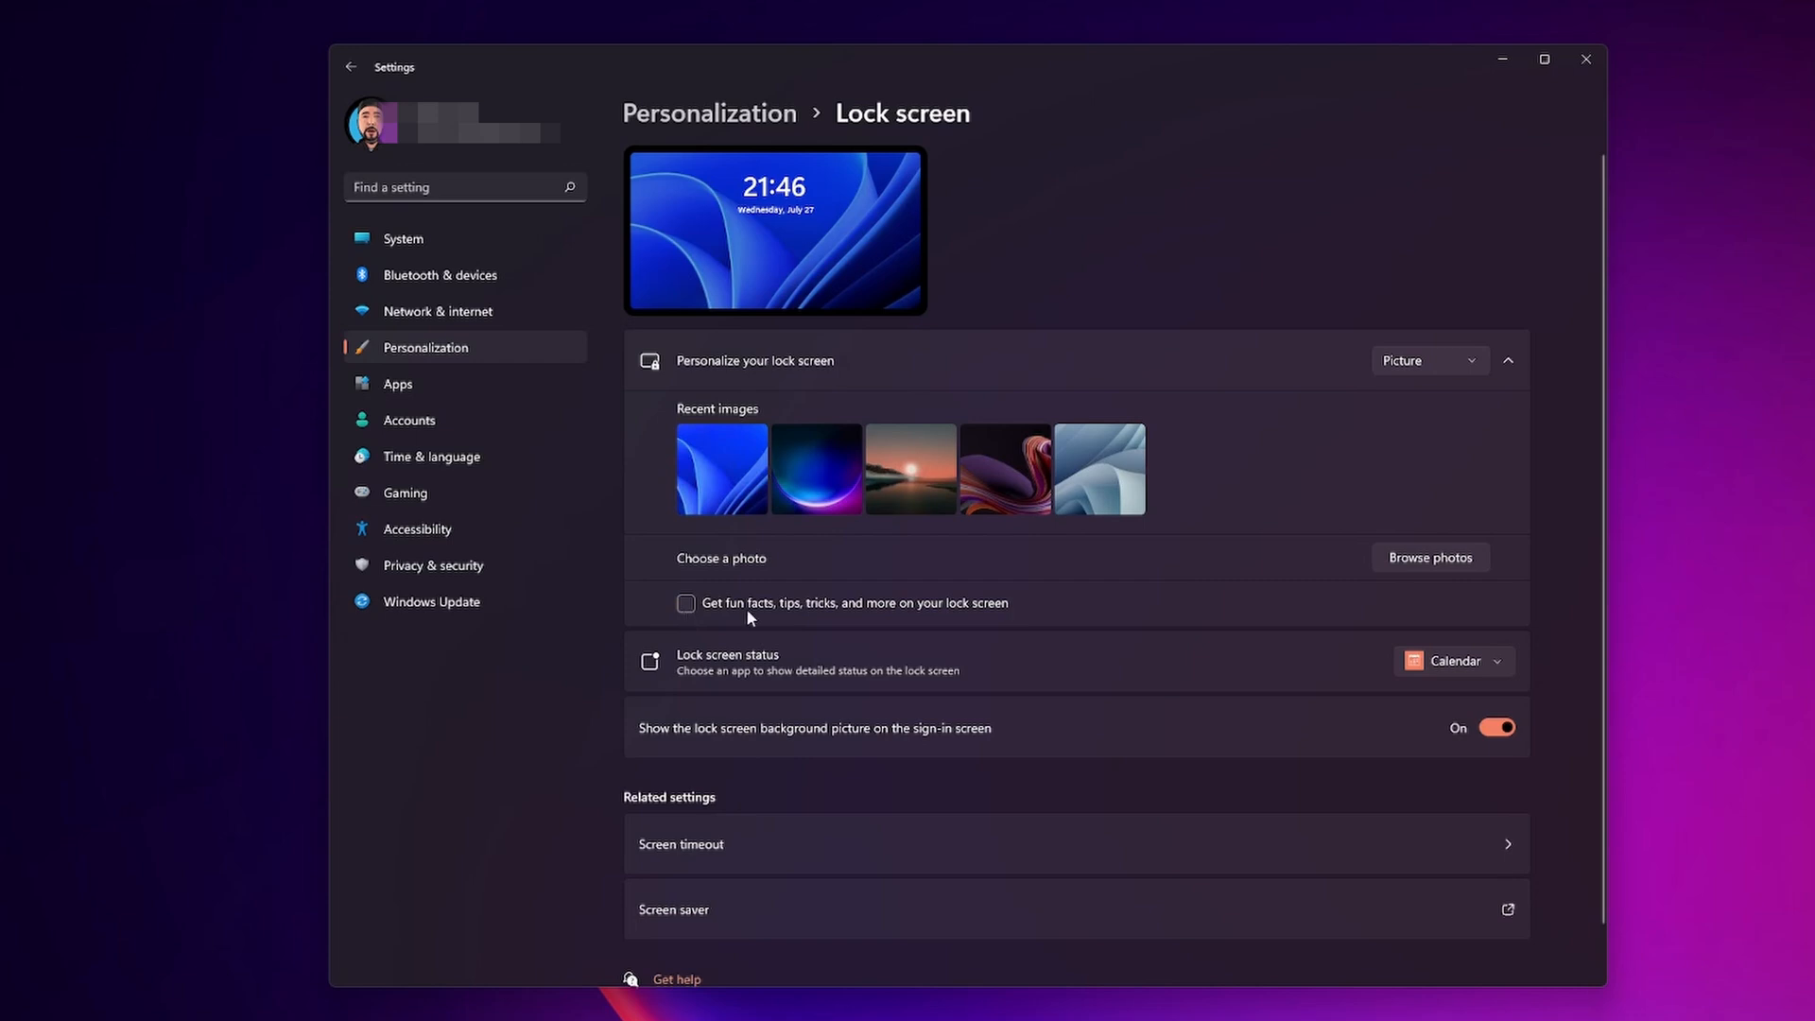
mouse_move(359, 264)
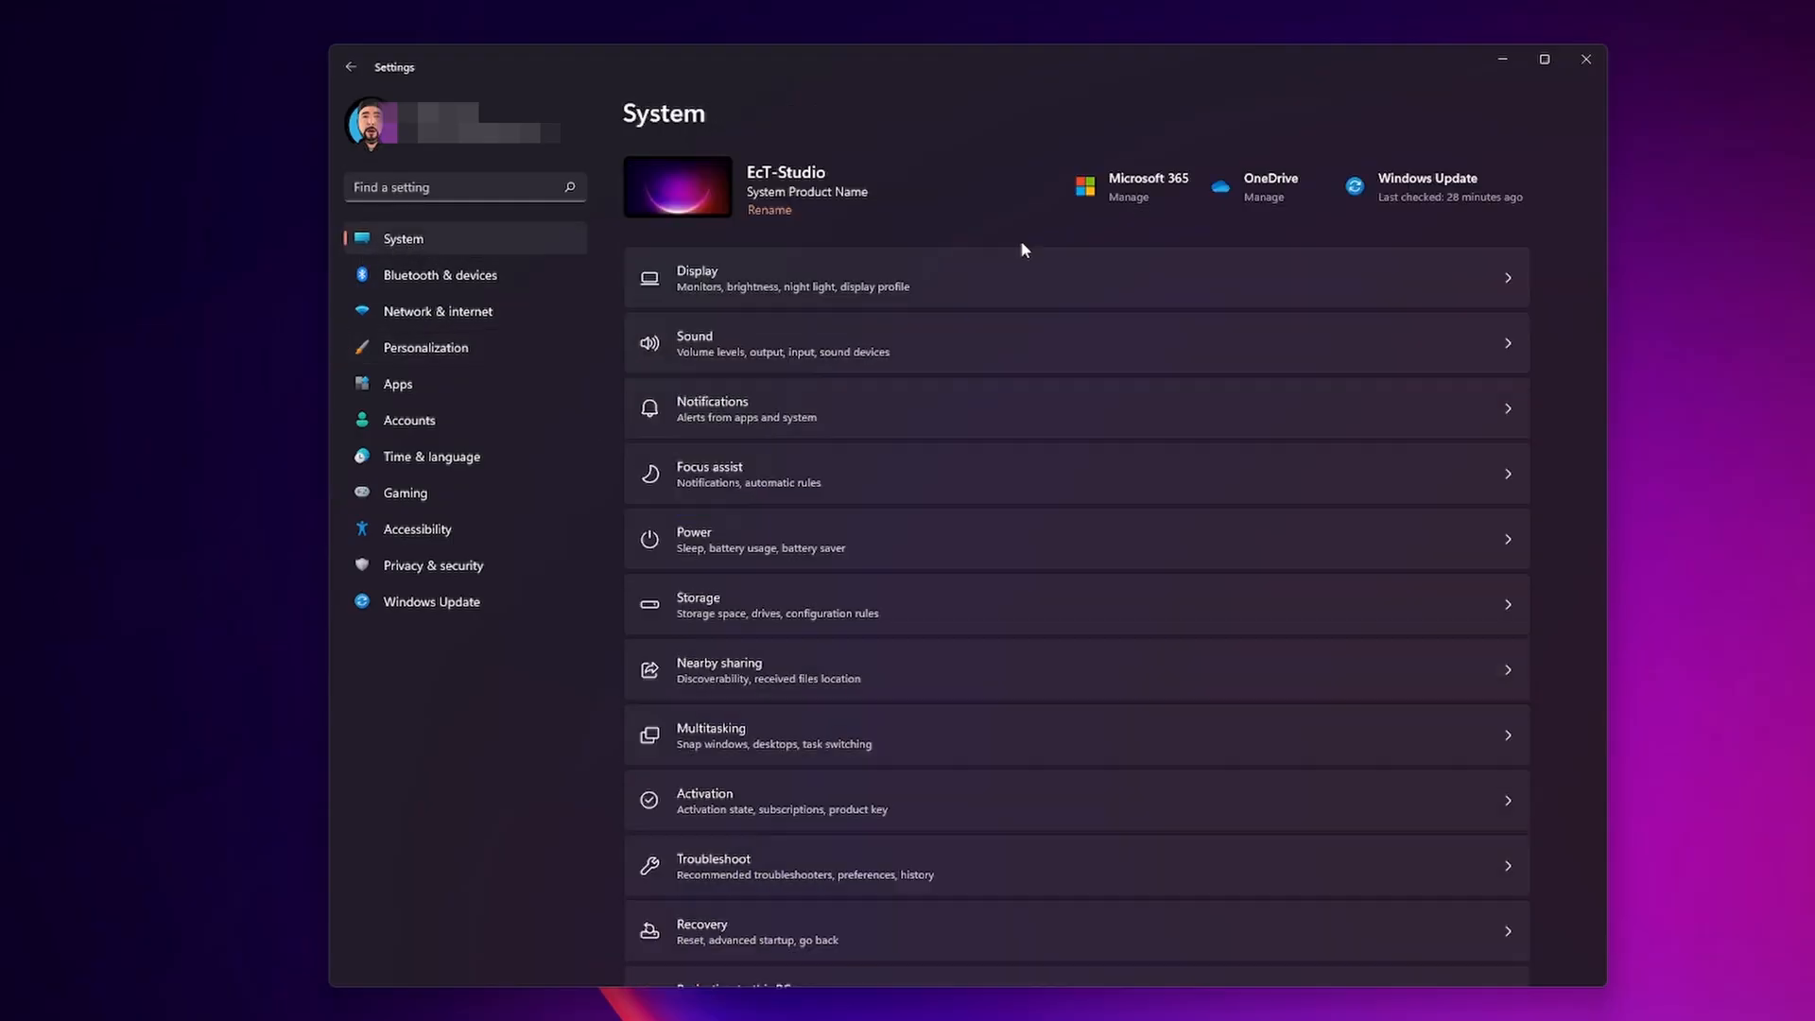
mouse_move(694, 421)
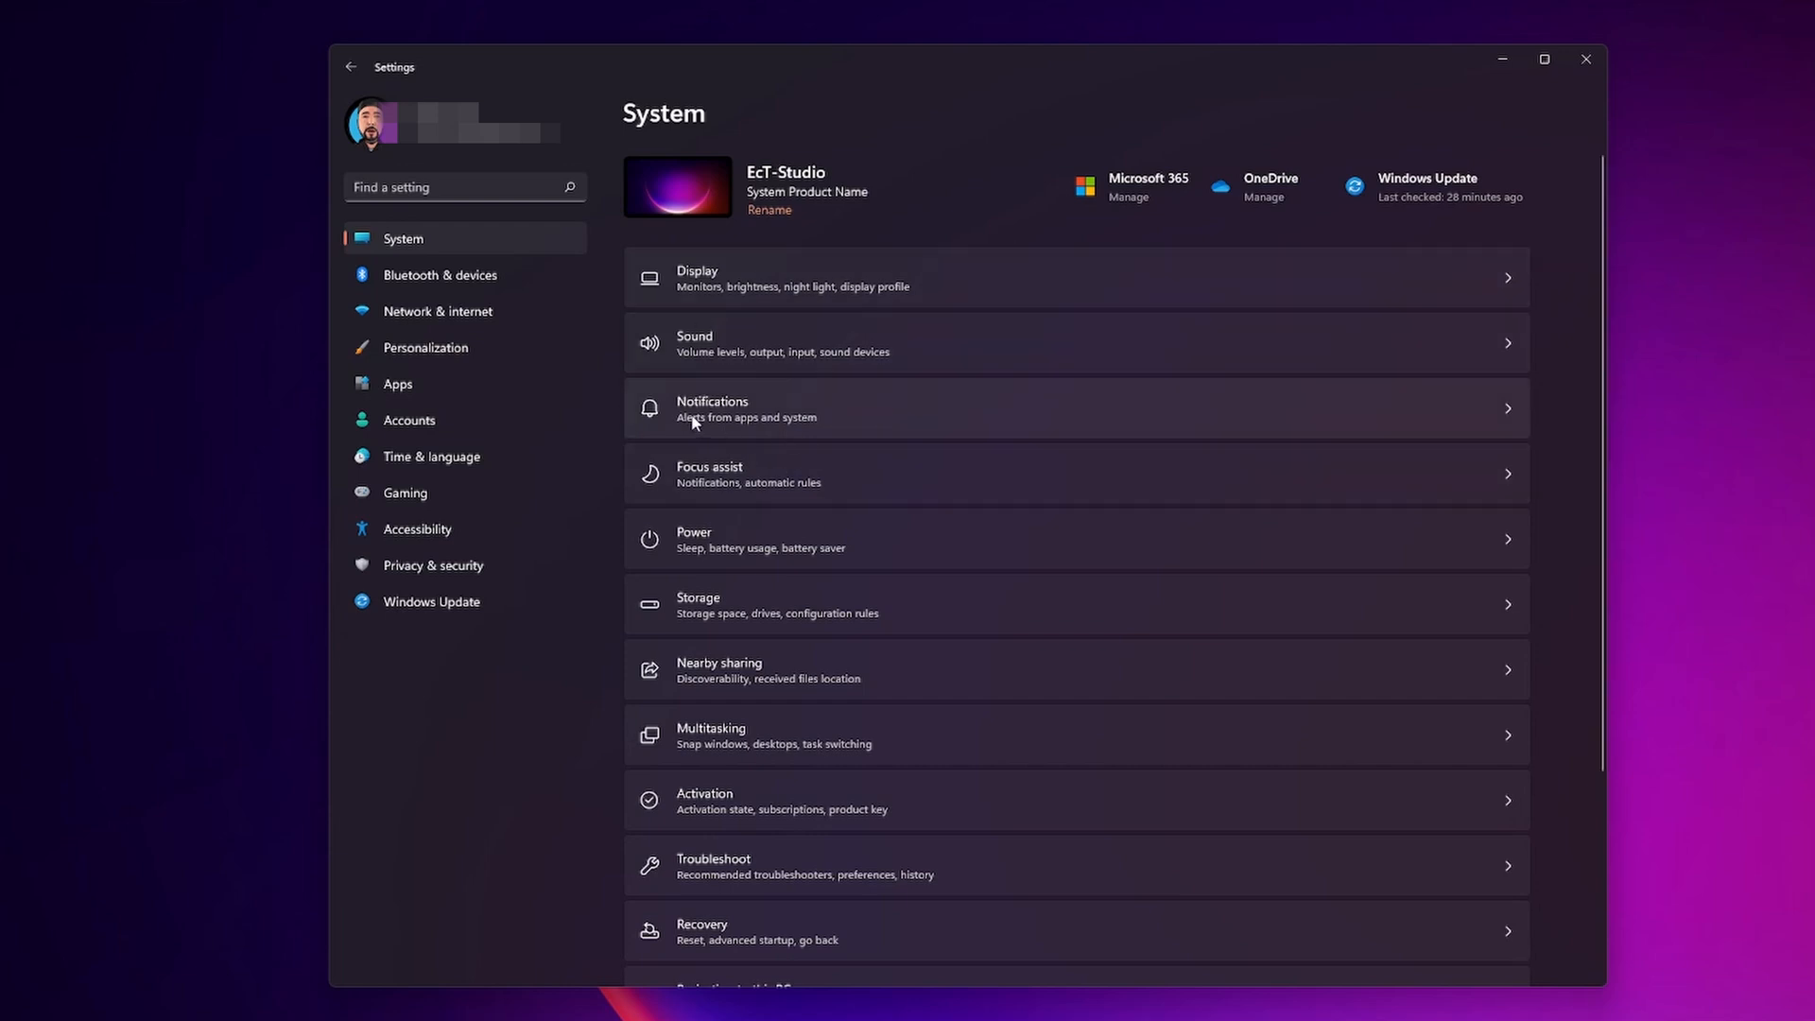
mouse_move(815, 413)
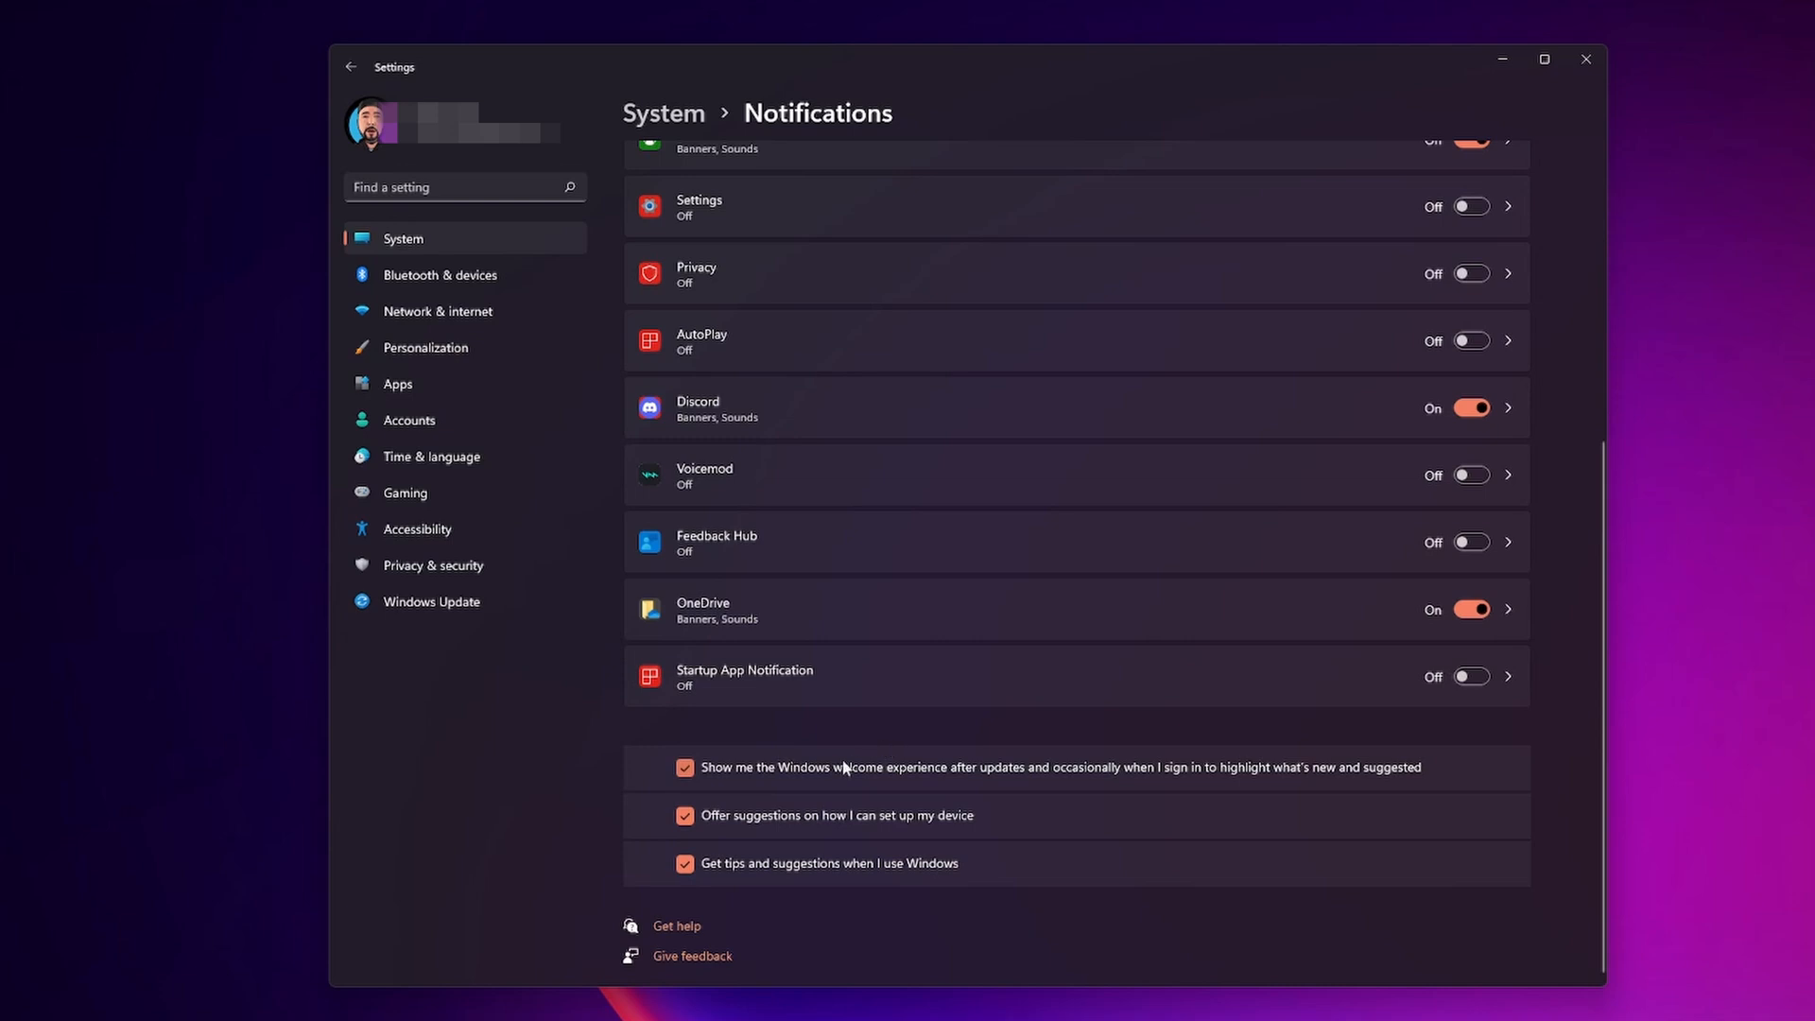
mouse_move(725, 799)
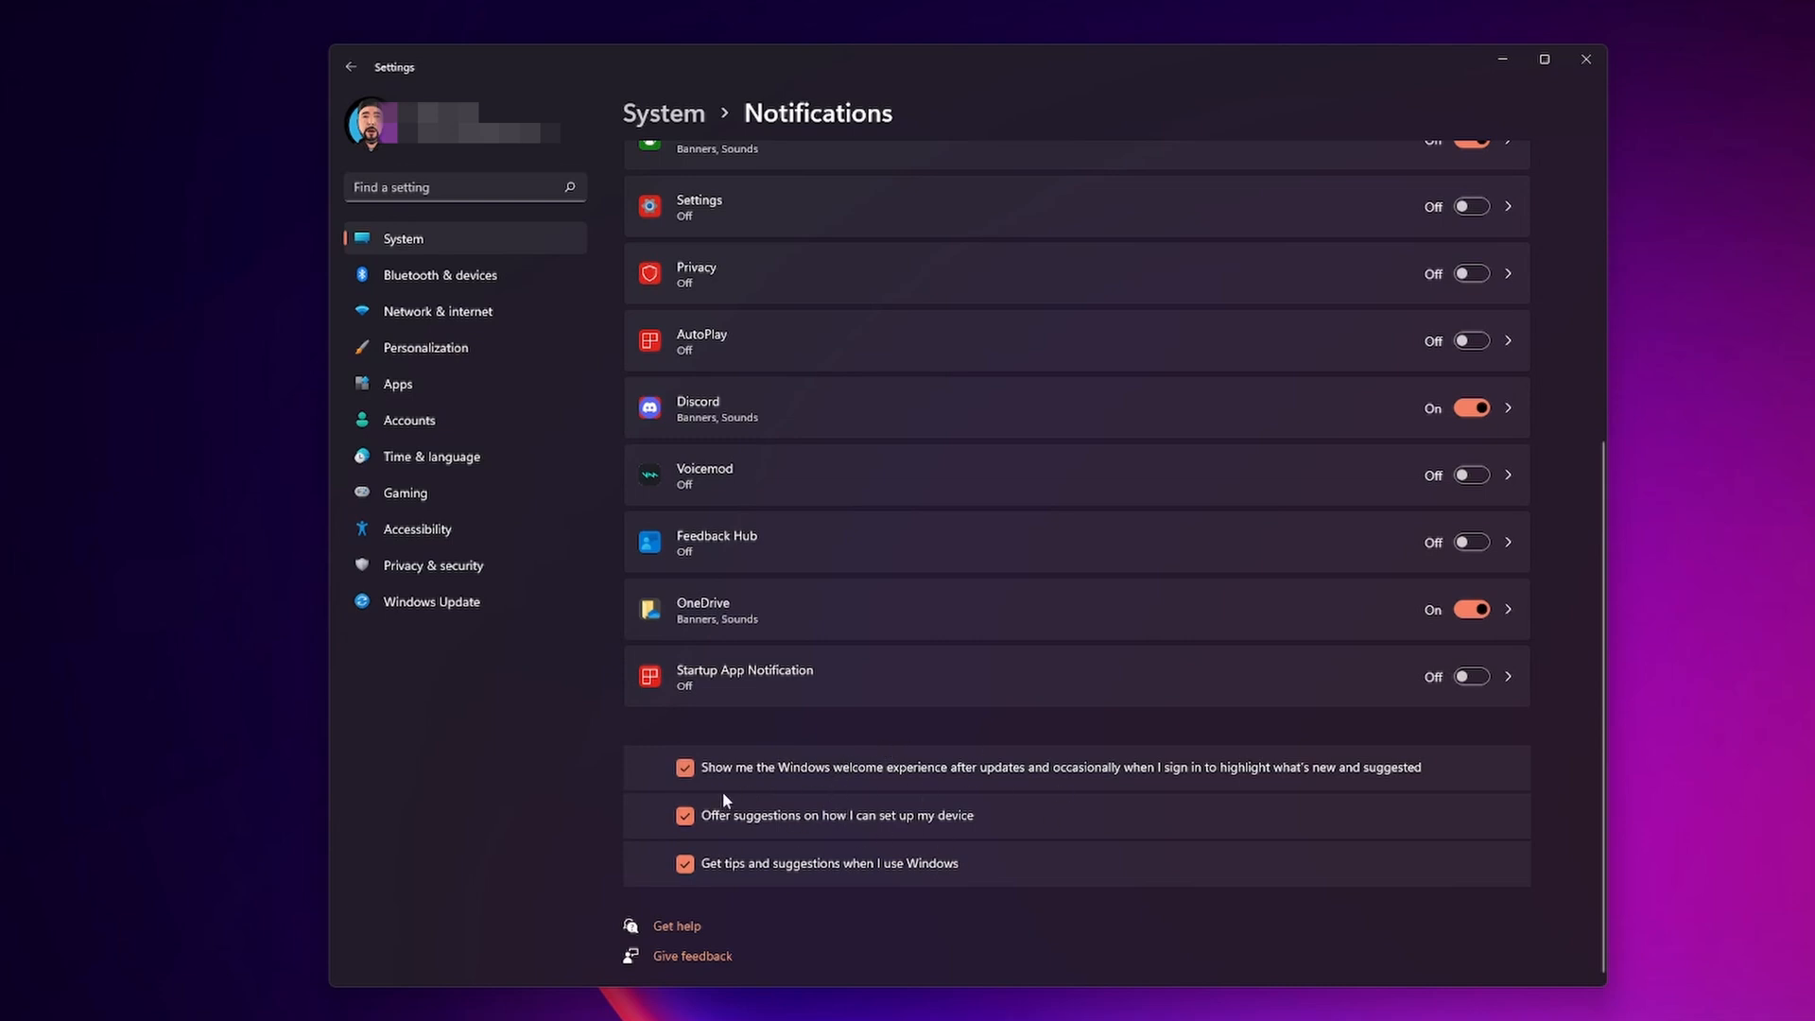
mouse_move(1277, 782)
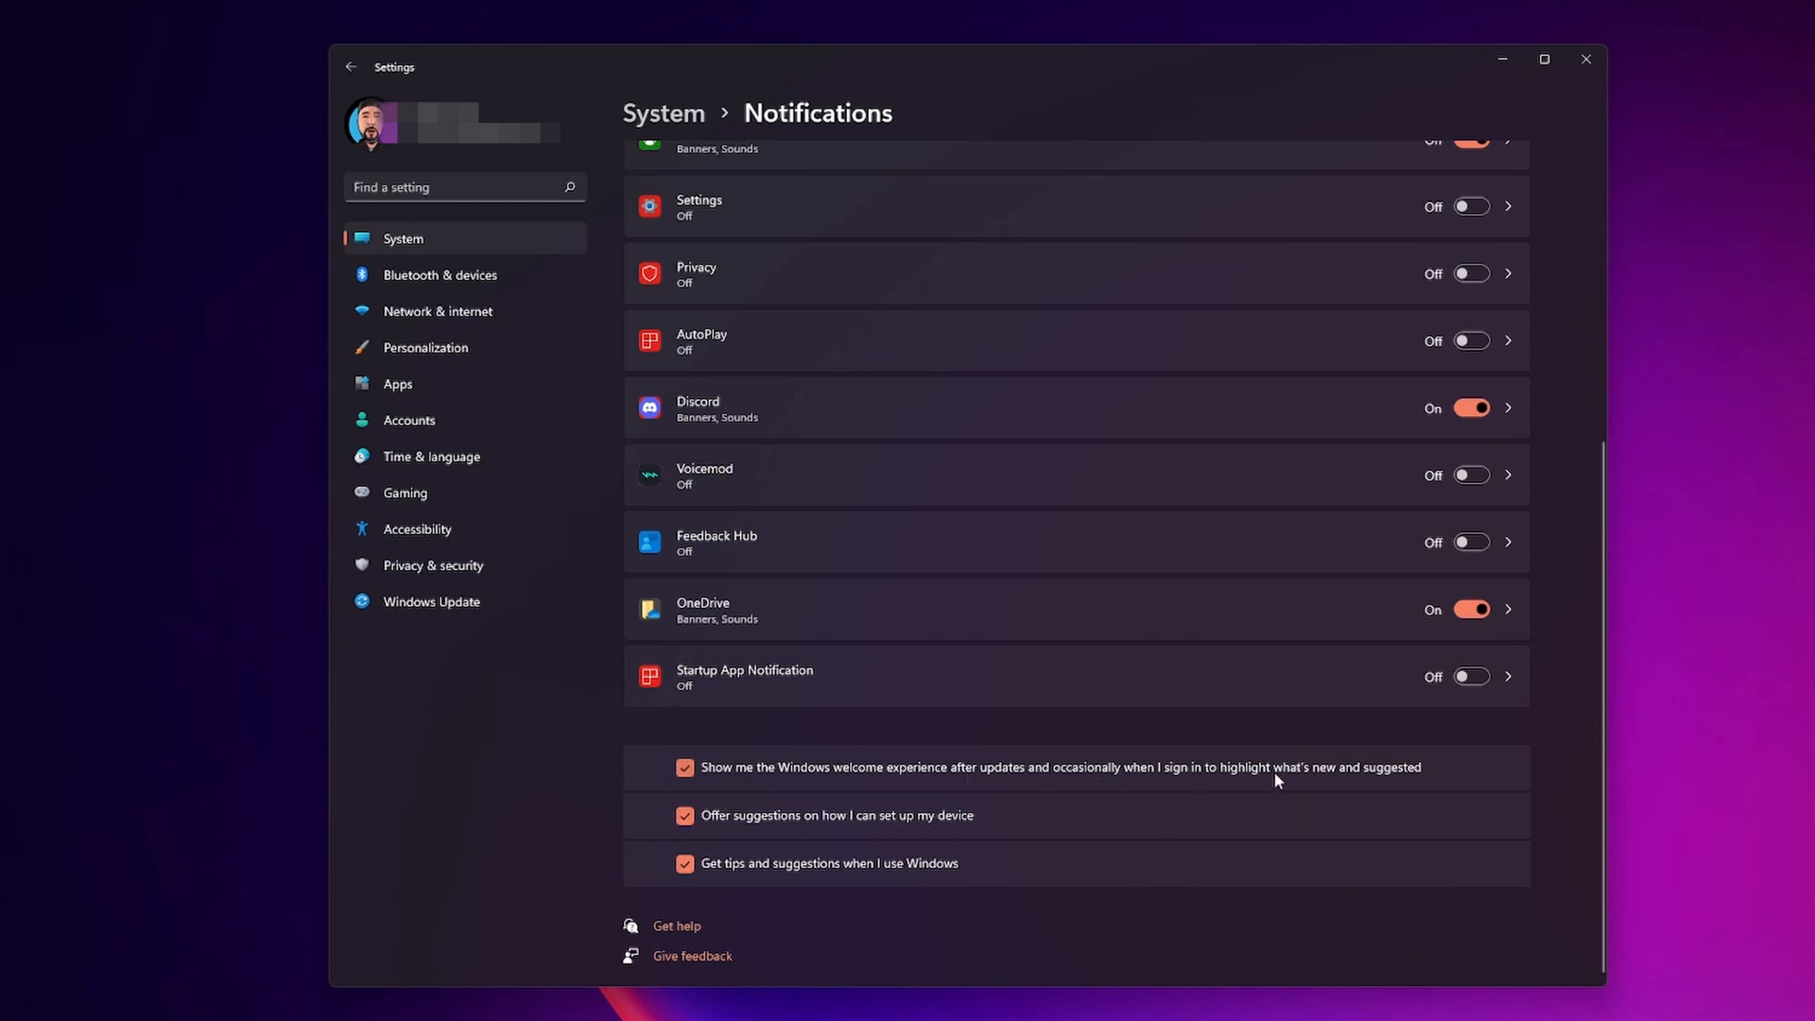
Uncheck the welcome experience, device setup suggestions and Windows tips checkboxes.
click(684, 767)
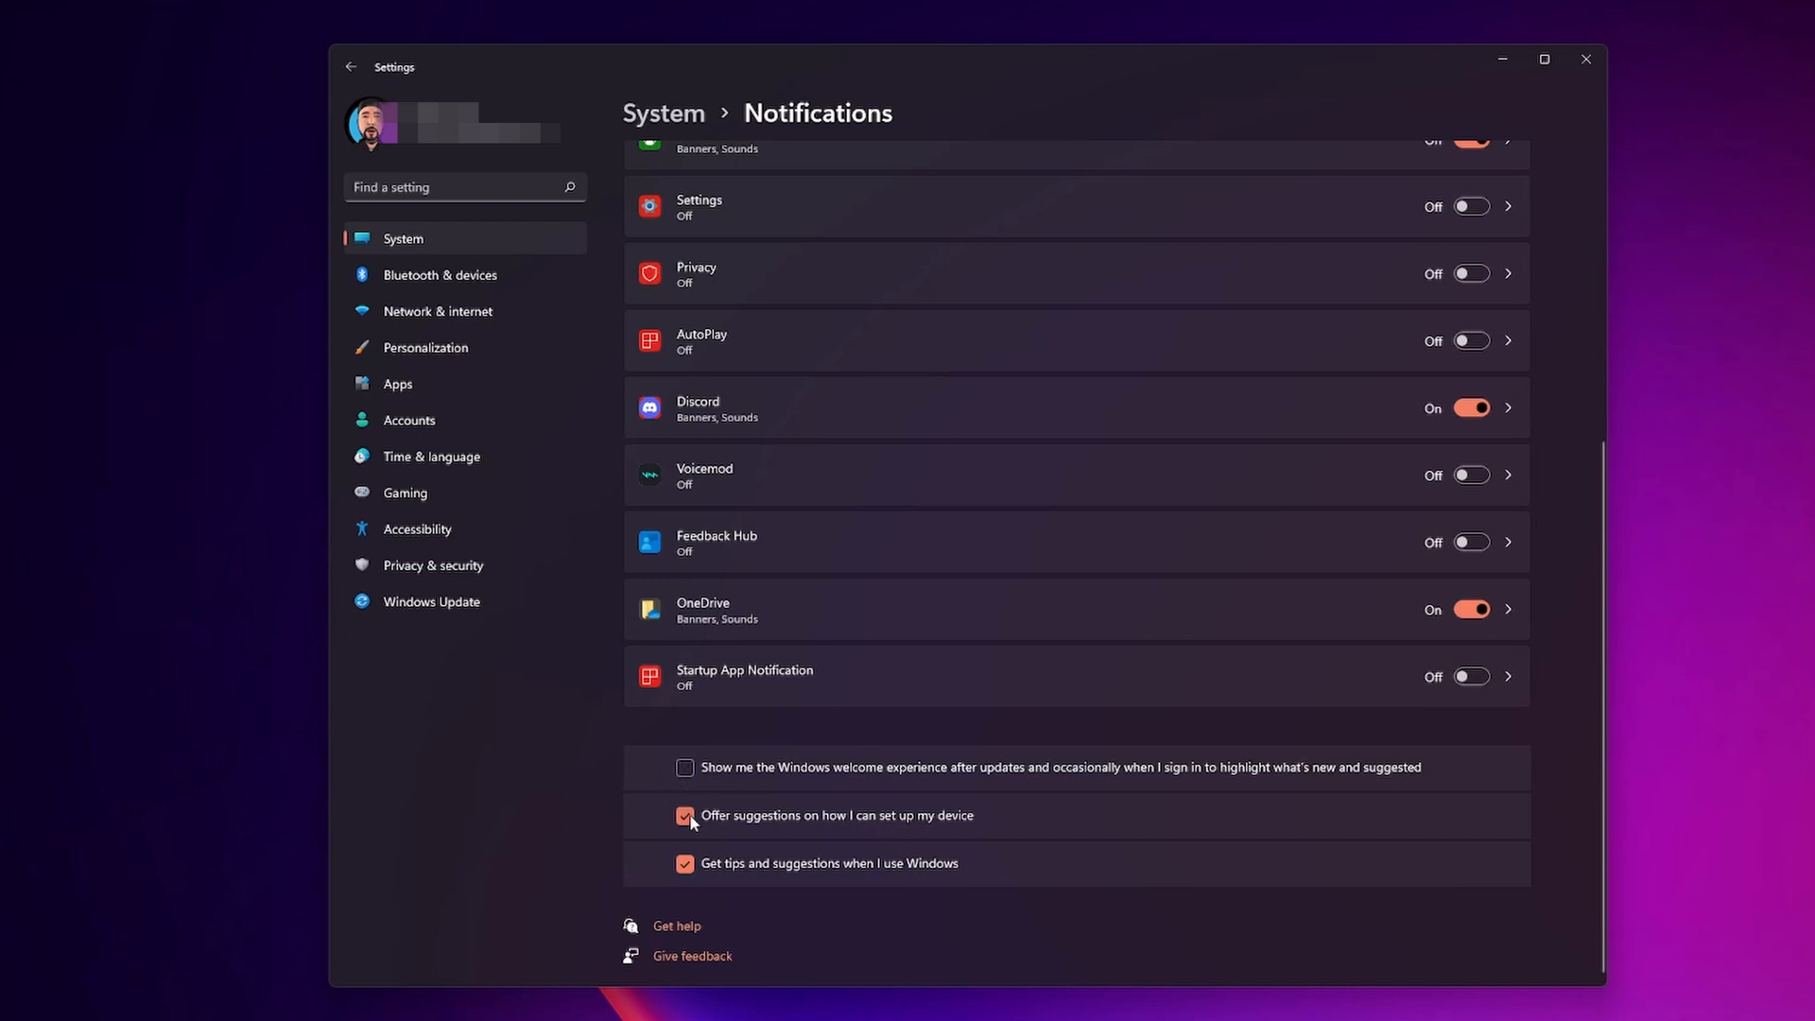
click(684, 814)
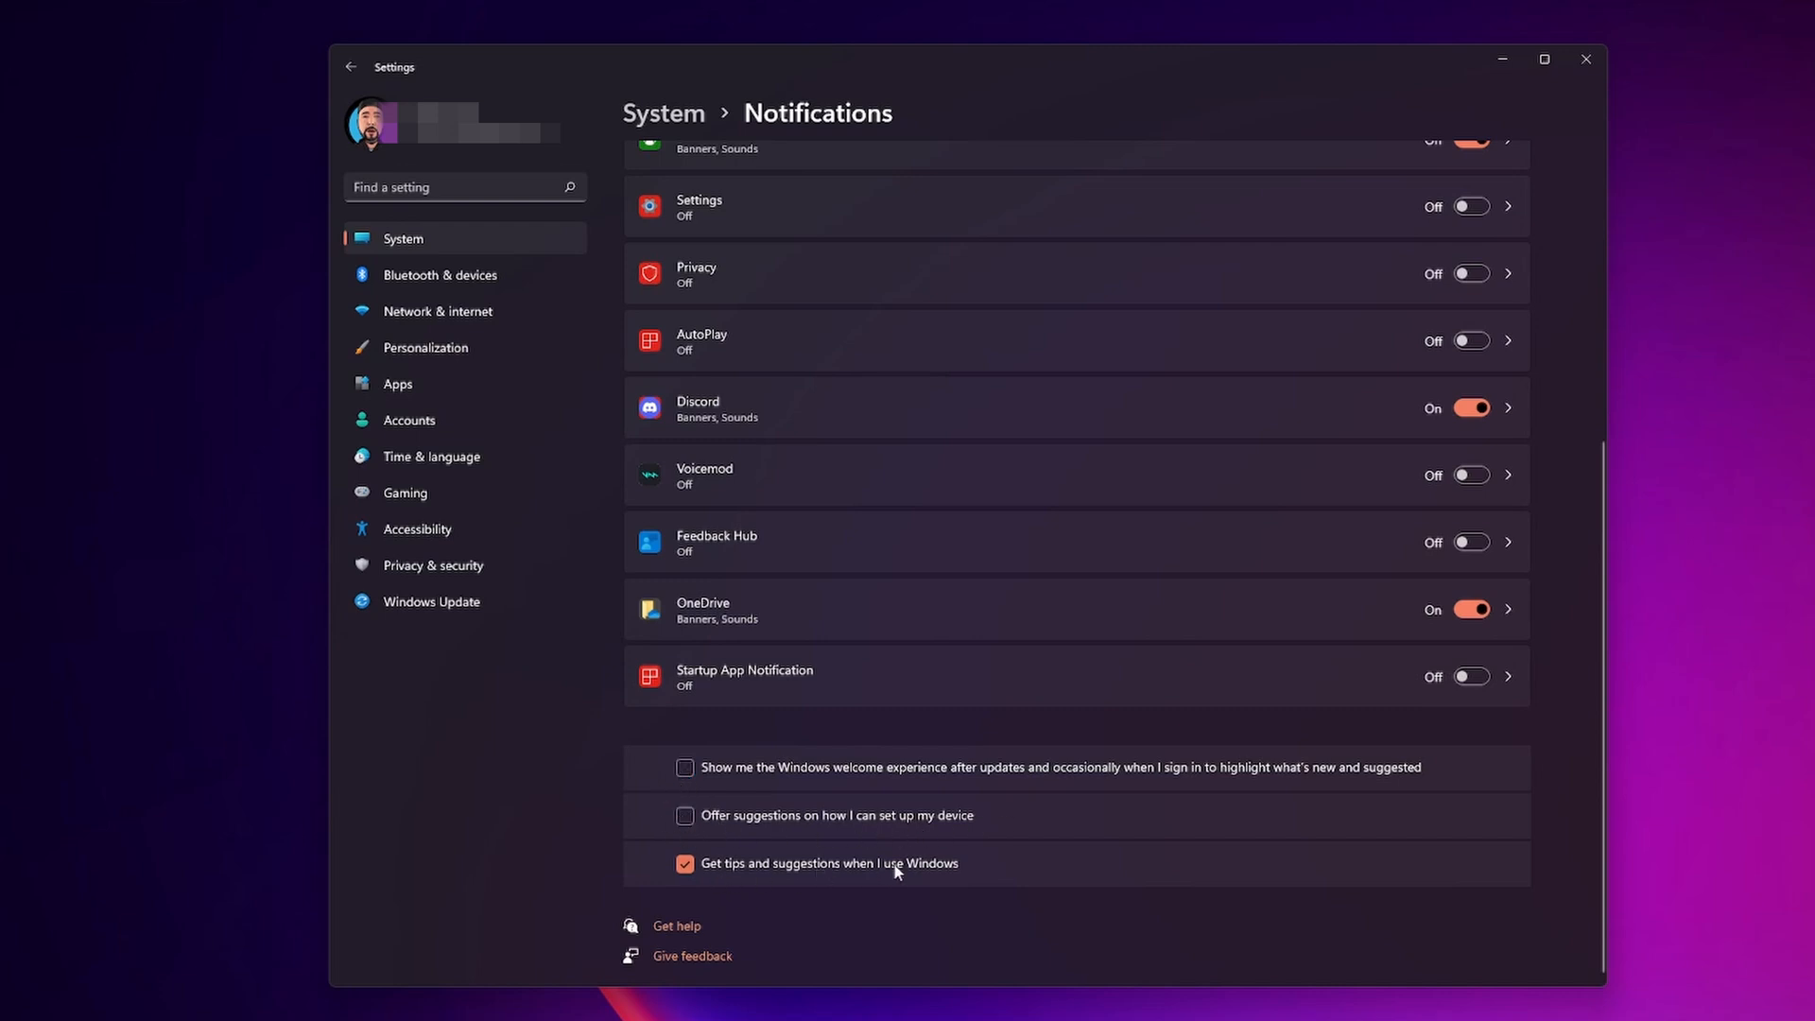
click(685, 862)
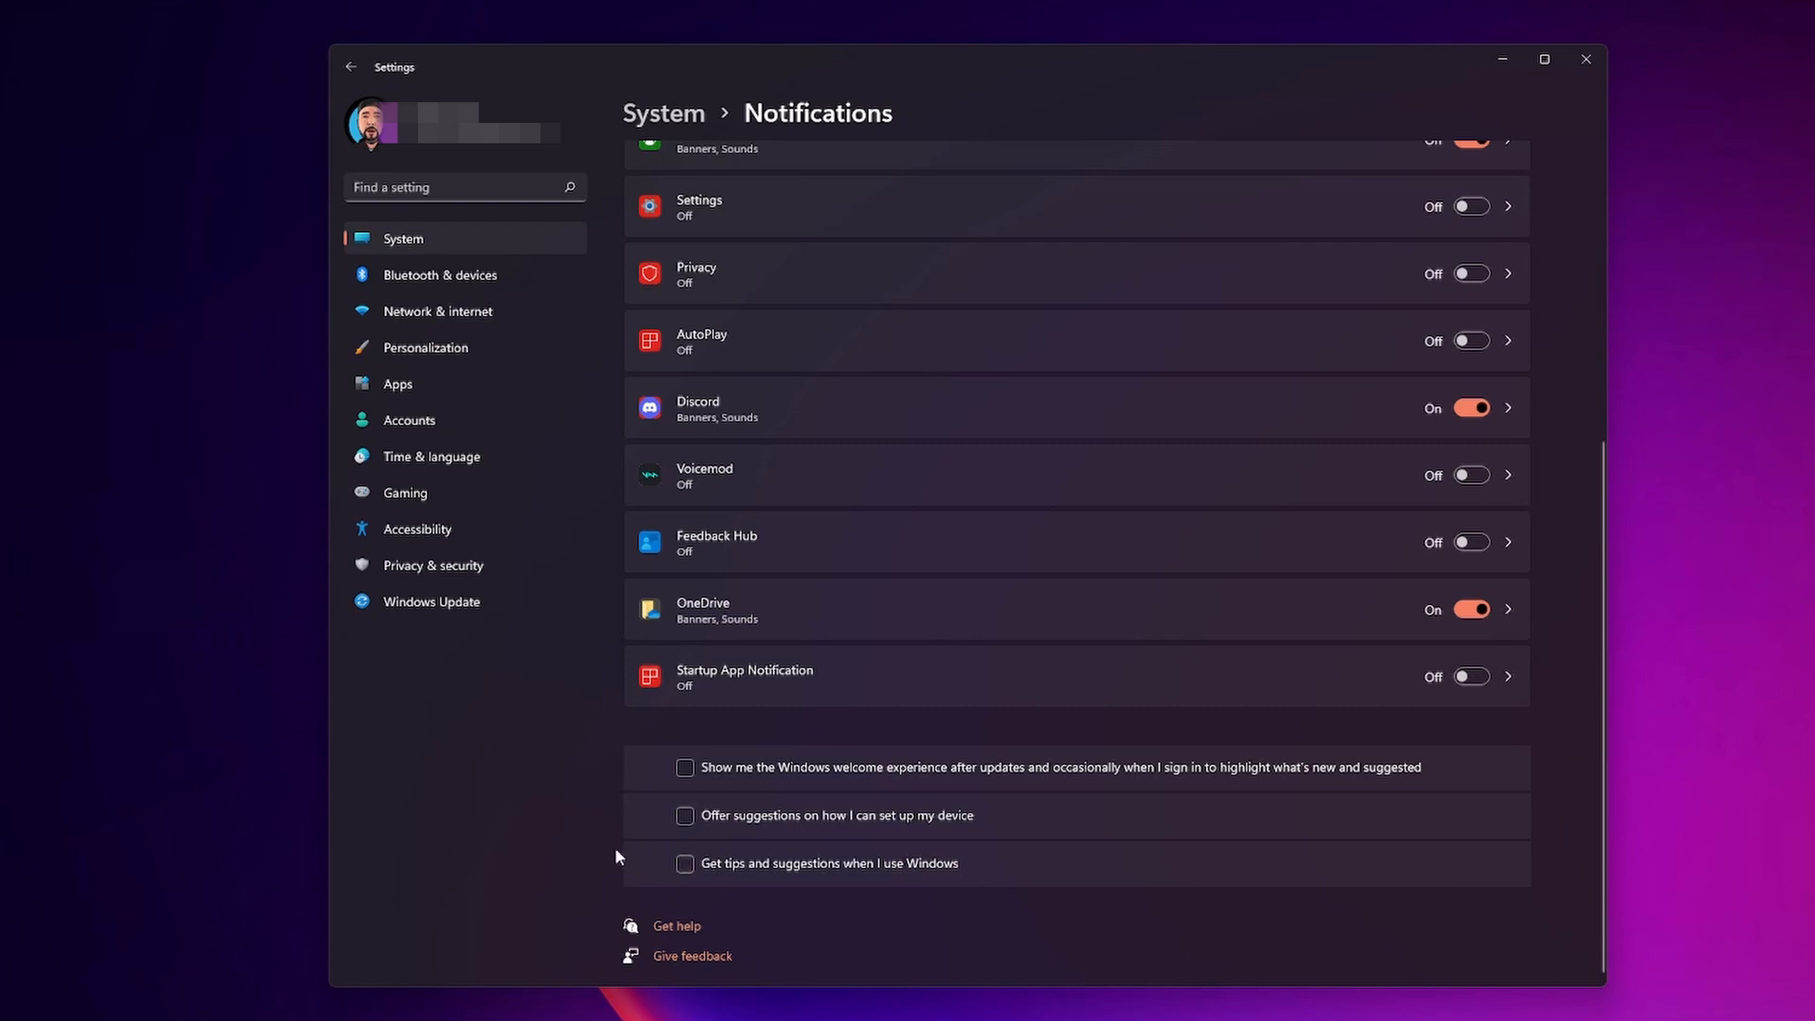